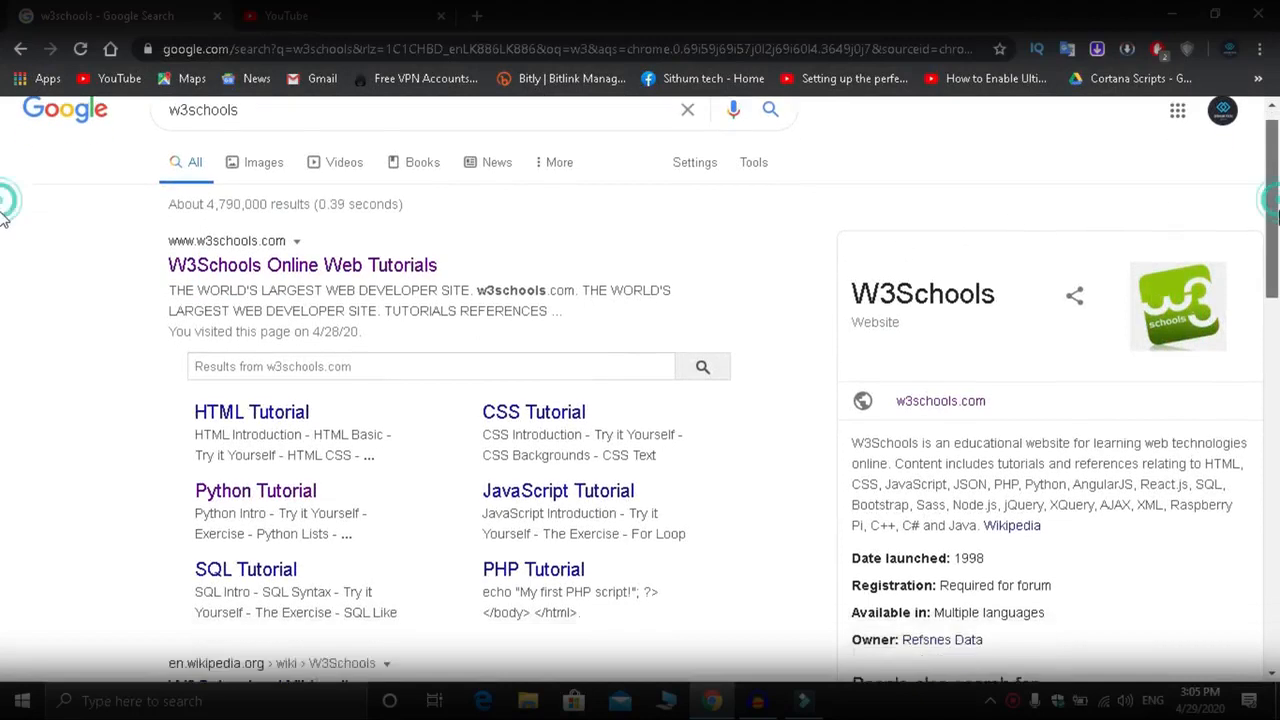
# Step: Open the W3Schools Online Web Tutorials site from the search results
pyautogui.scroll(-3)
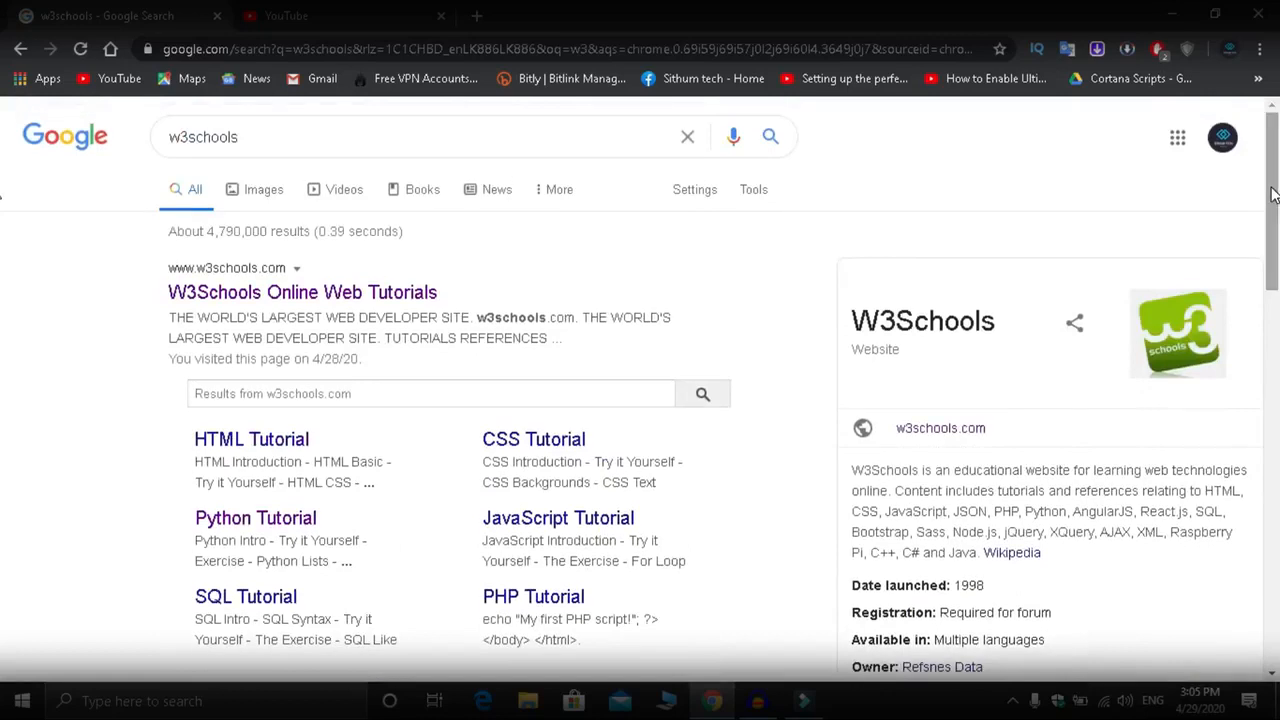
pyautogui.moveTo(880, 260)
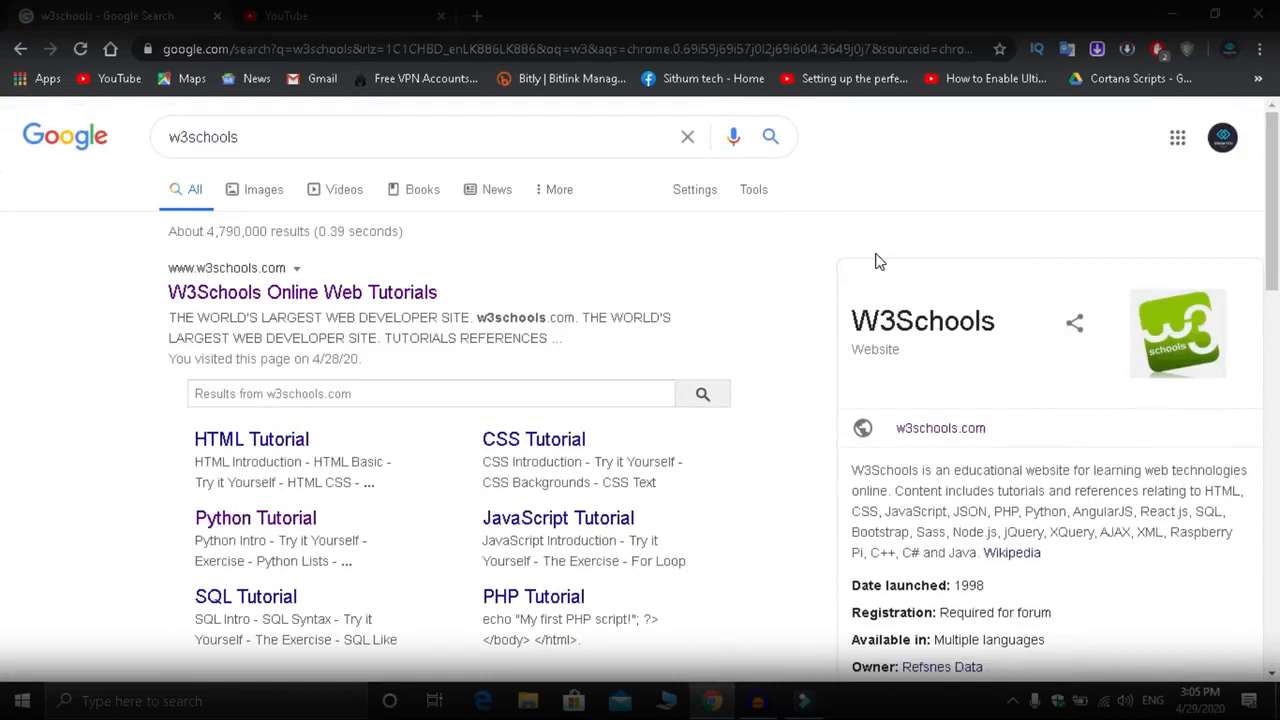
pyautogui.moveTo(624, 276)
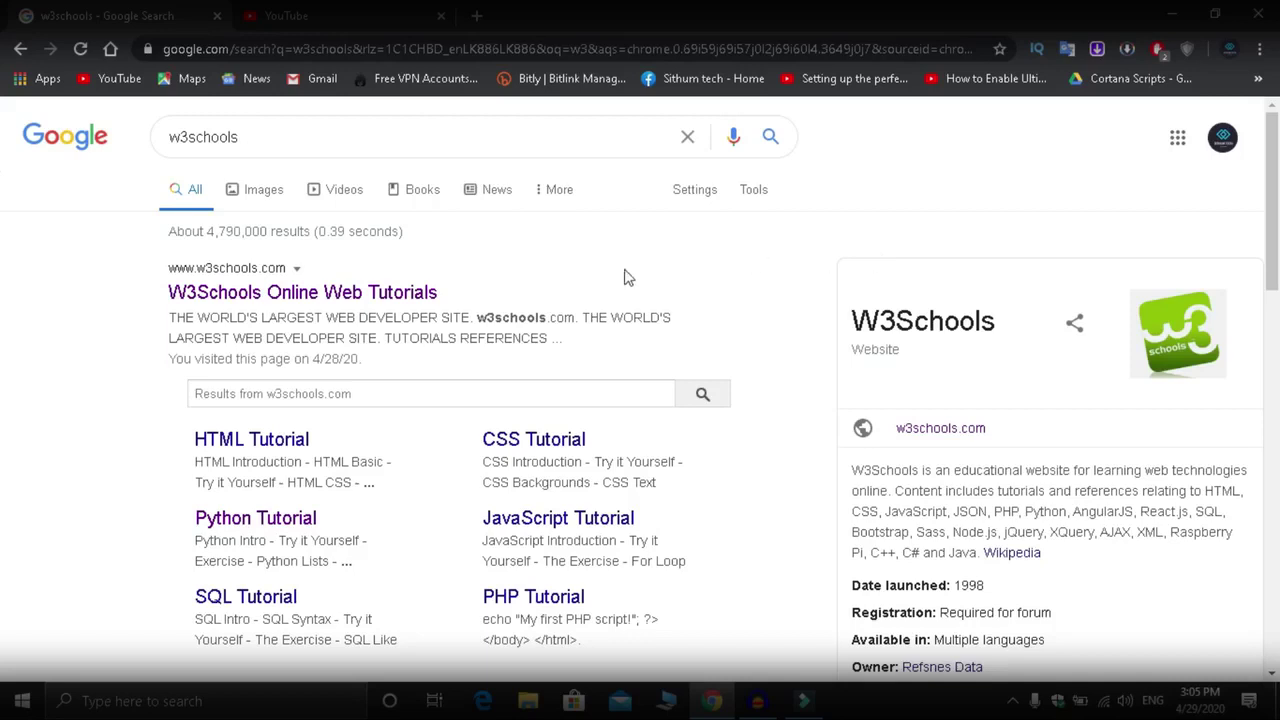
pyautogui.moveTo(510, 290)
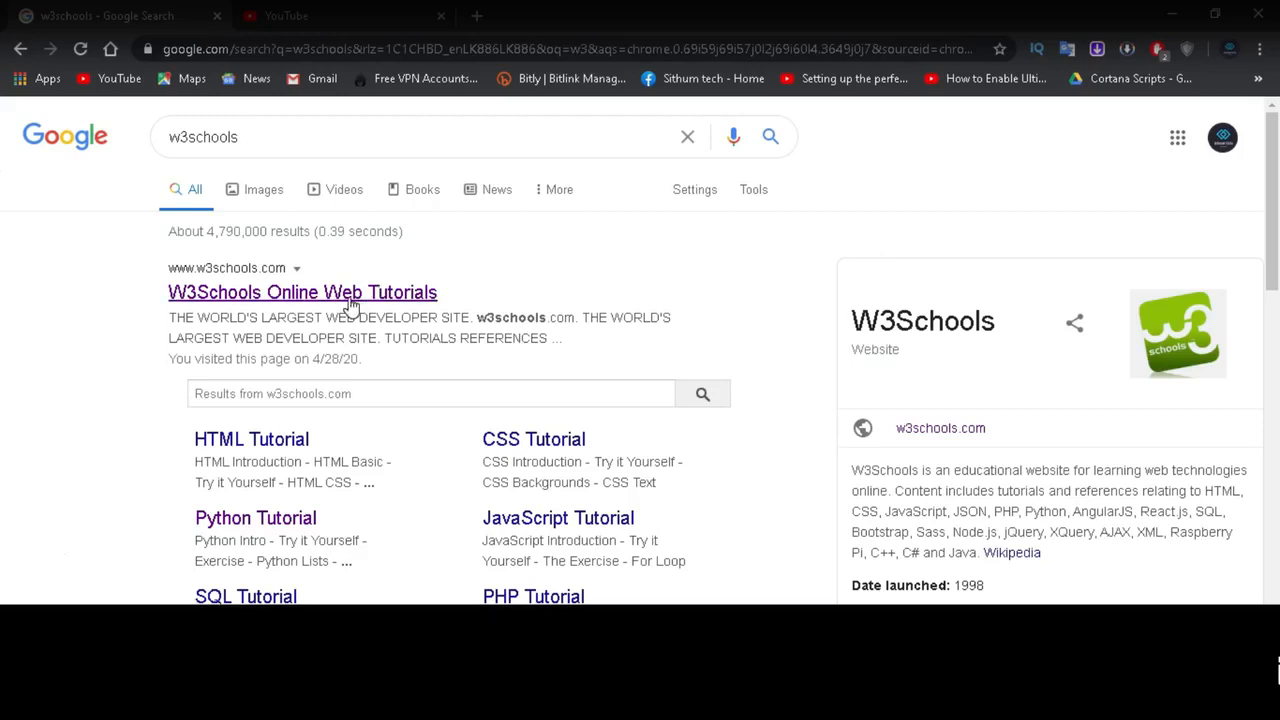
pyautogui.click(302, 292)
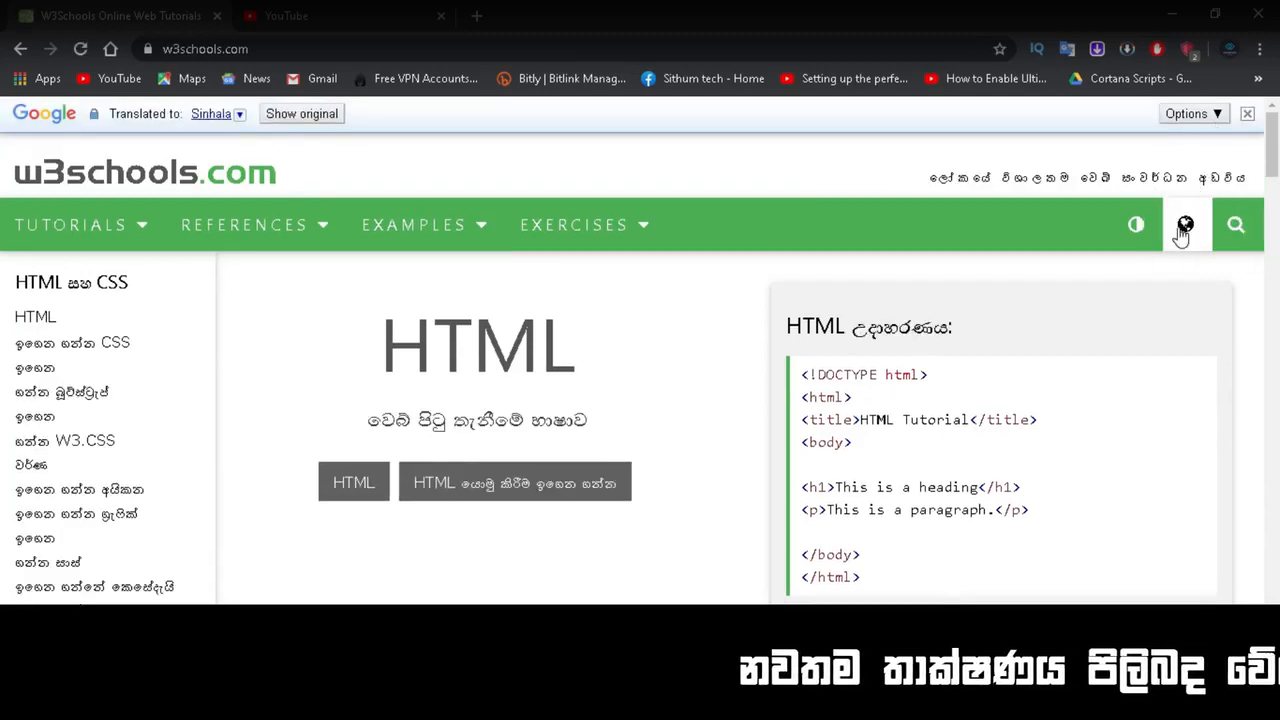
# Step: Show the globe Translate language chooser with Sinhala in its list, then dismiss the list
pyautogui.click(1184, 224)
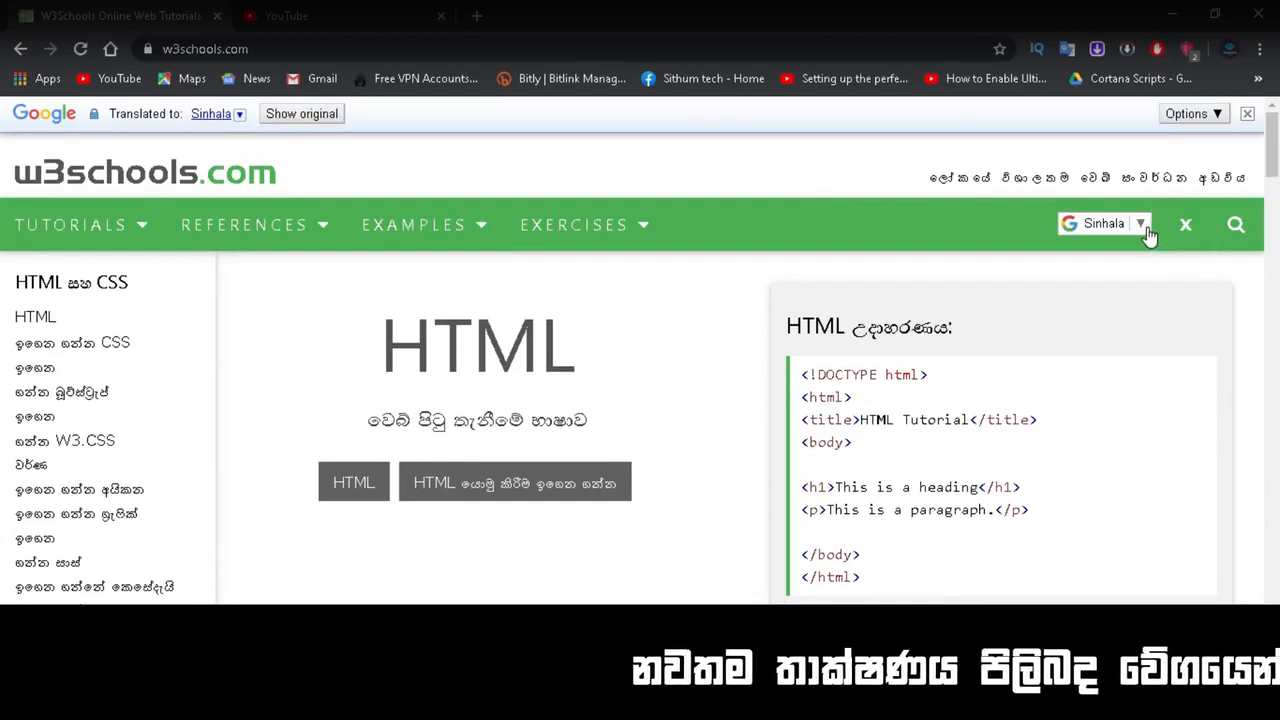
pyautogui.click(1104, 224)
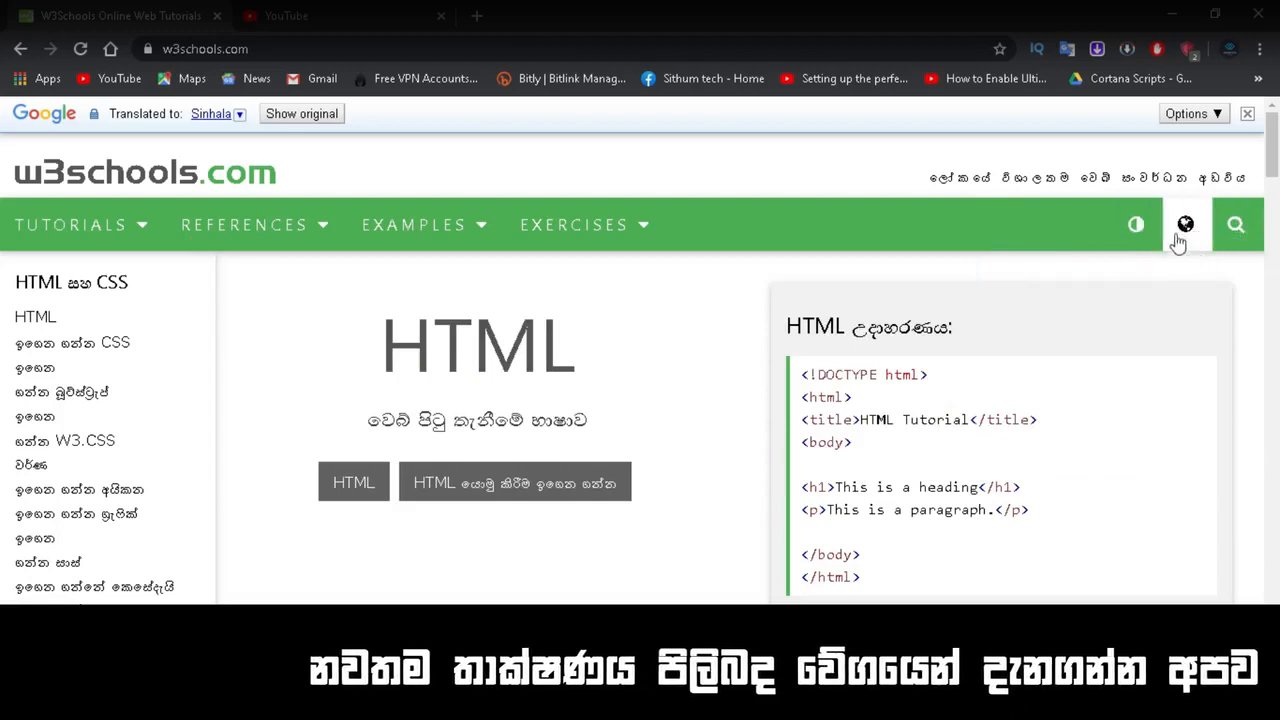
pyautogui.moveTo(1184, 224)
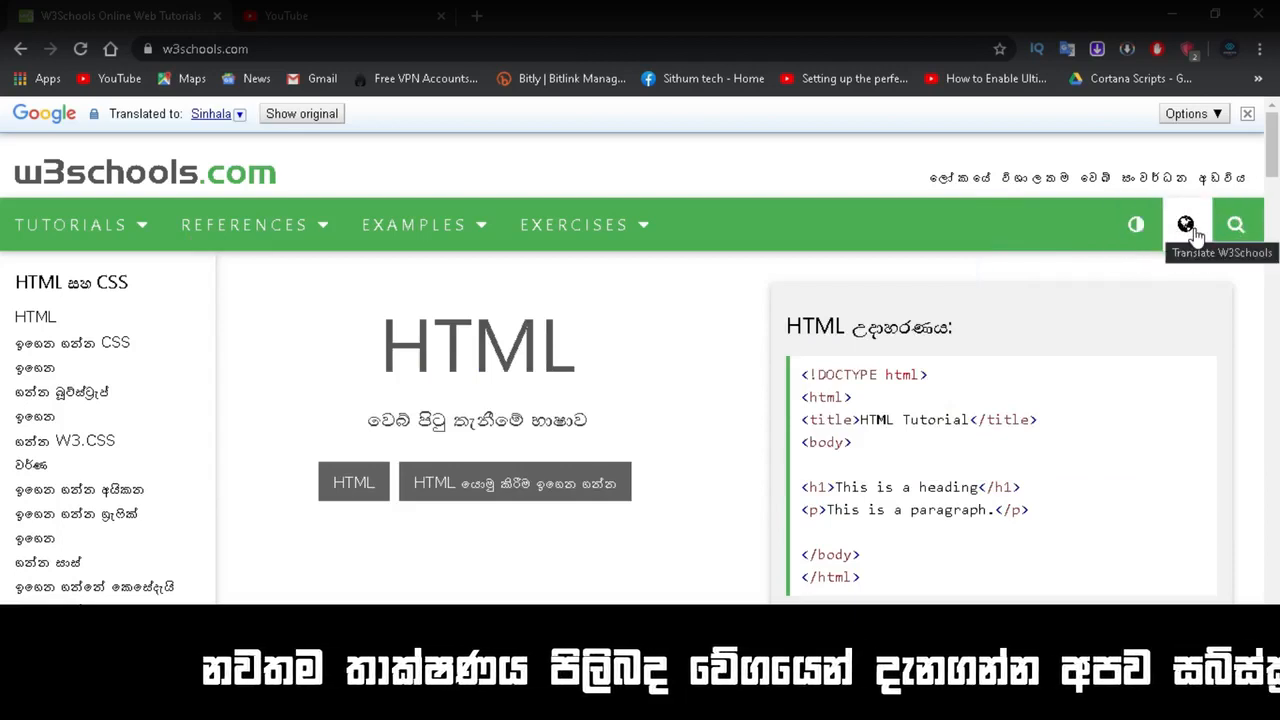
pyautogui.click(1186, 224)
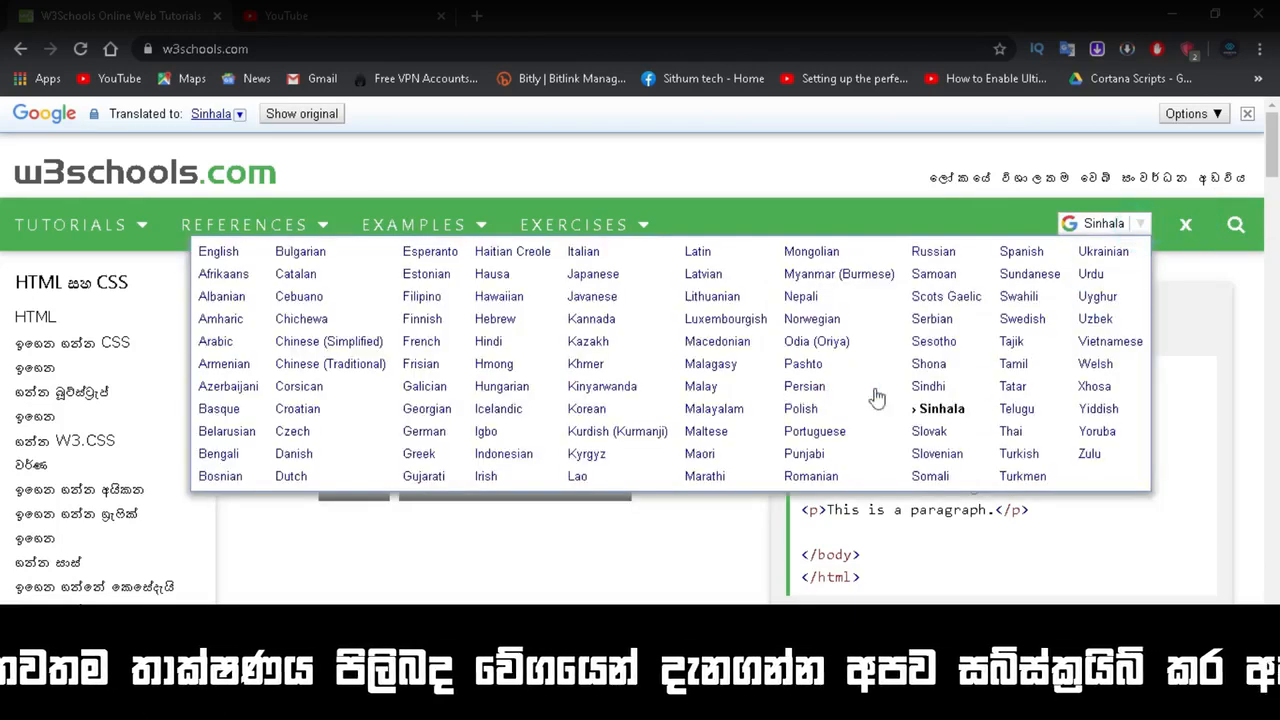
pyautogui.moveTo(932, 340)
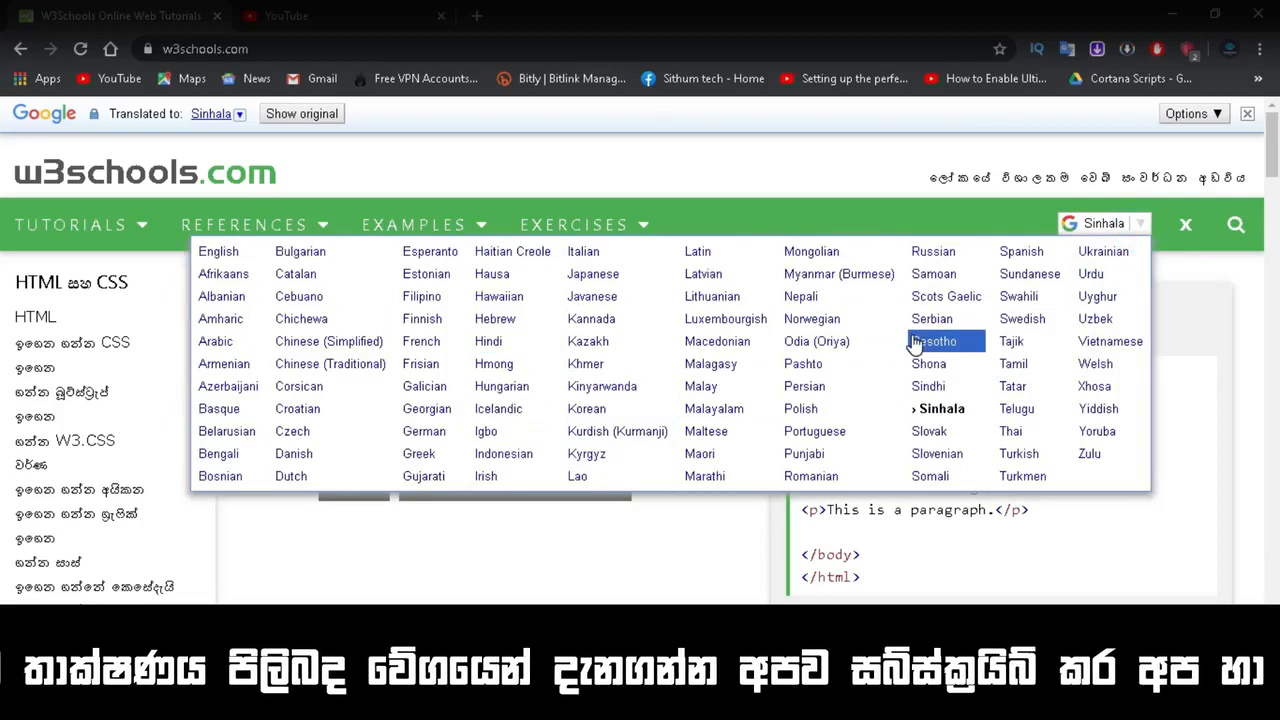
pyautogui.moveTo(940, 408)
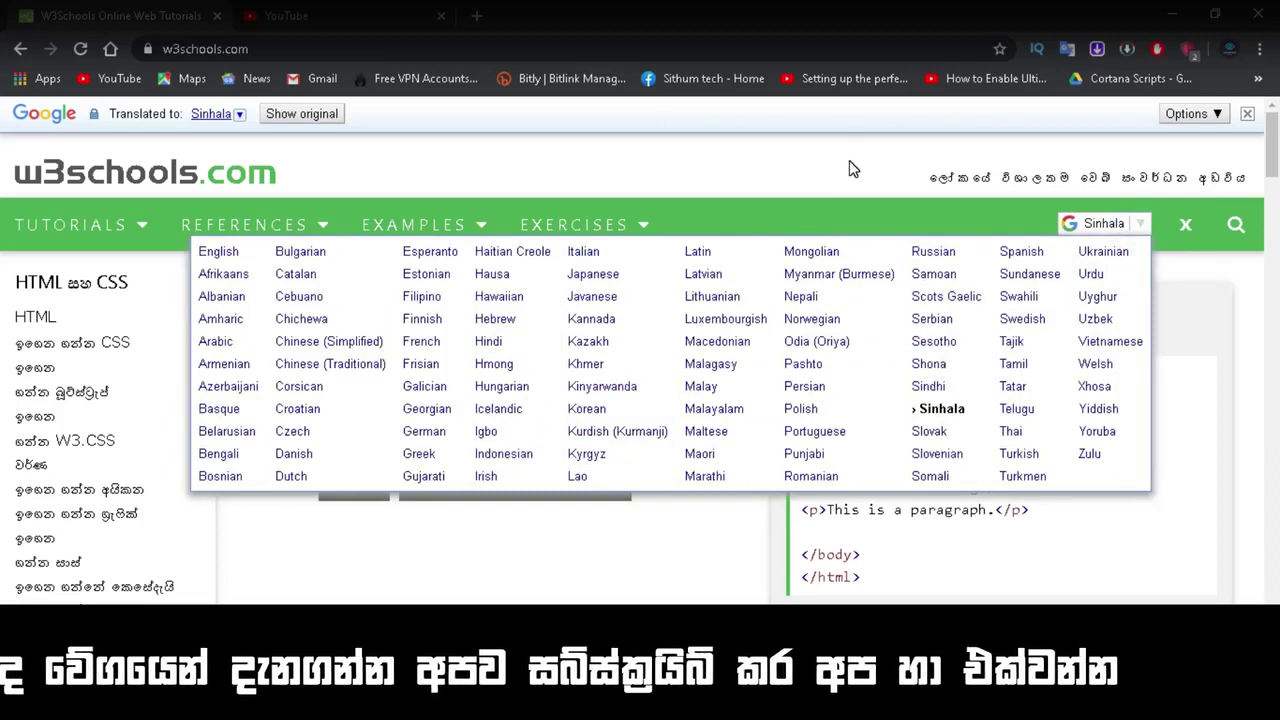
pyautogui.click(850, 168)
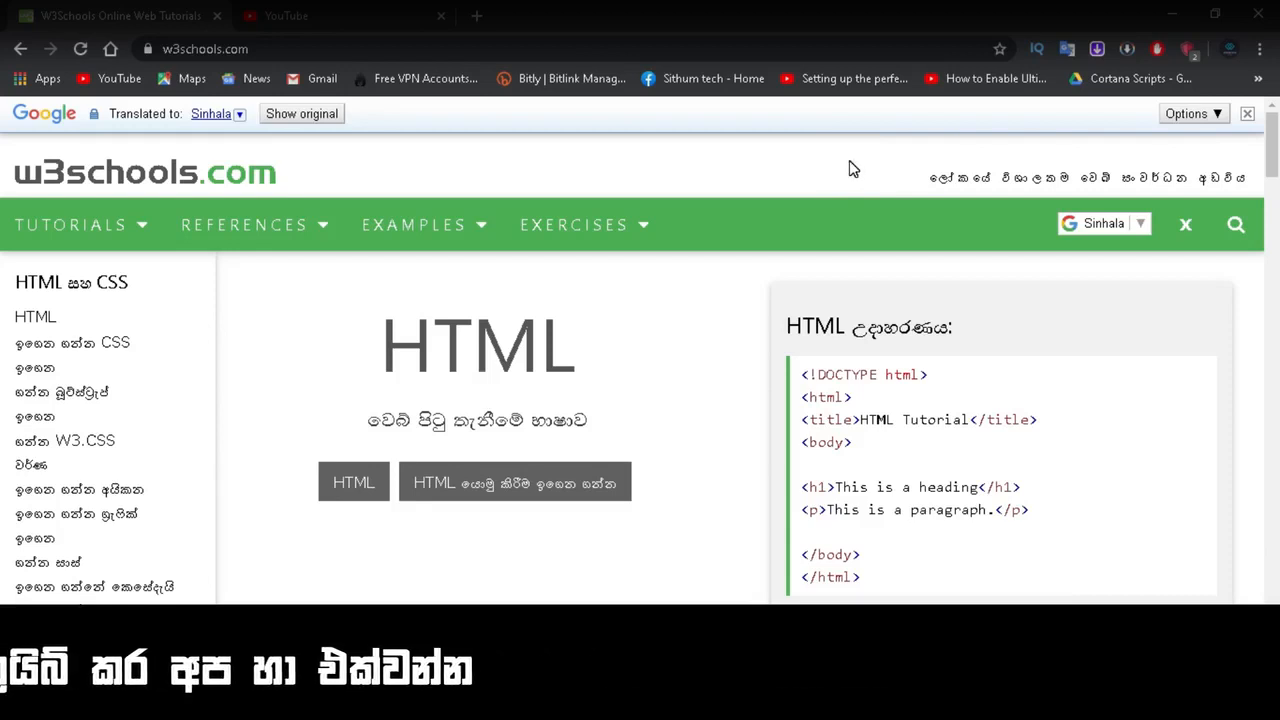
pyautogui.moveTo(1118, 250)
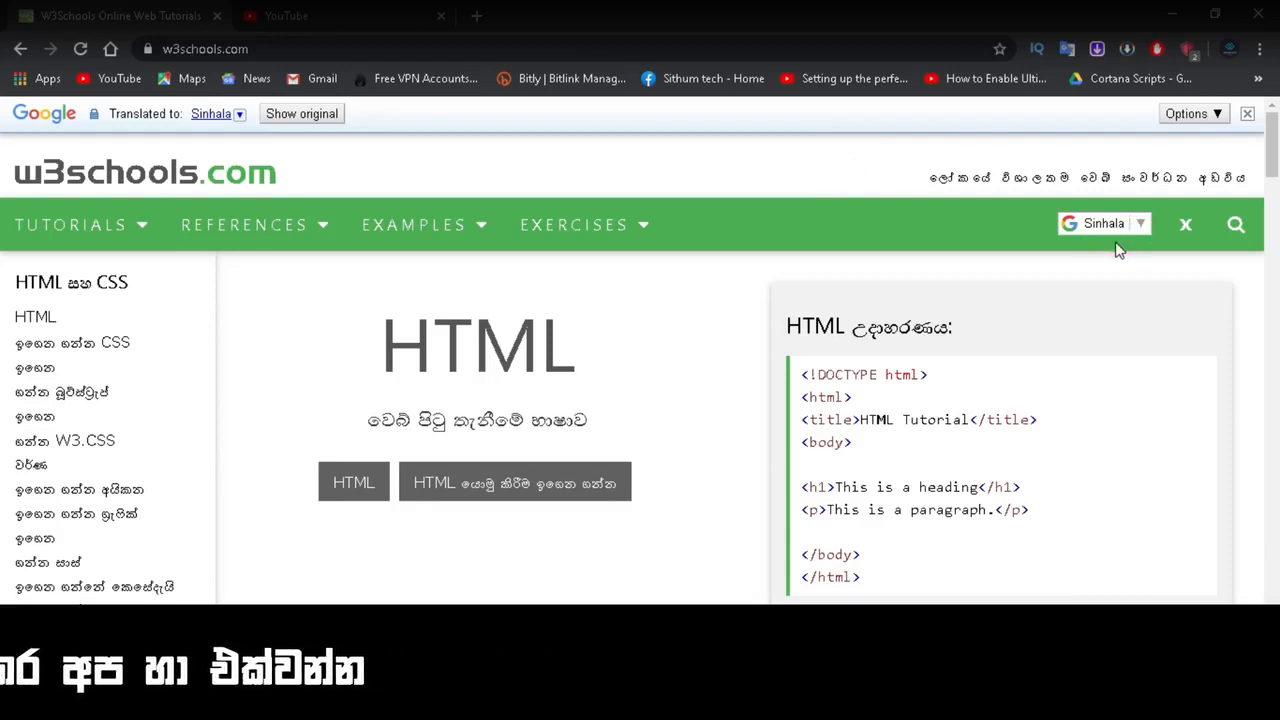
pyautogui.moveTo(978, 216)
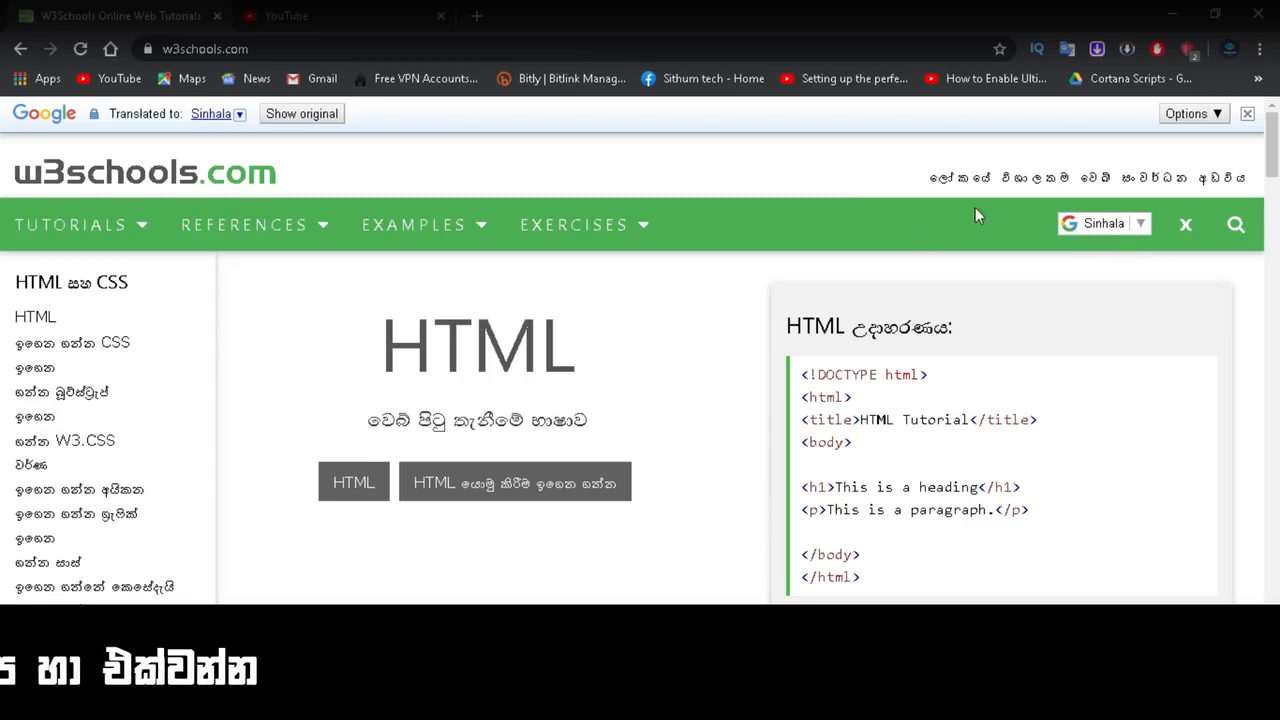
pyautogui.scroll(-3)
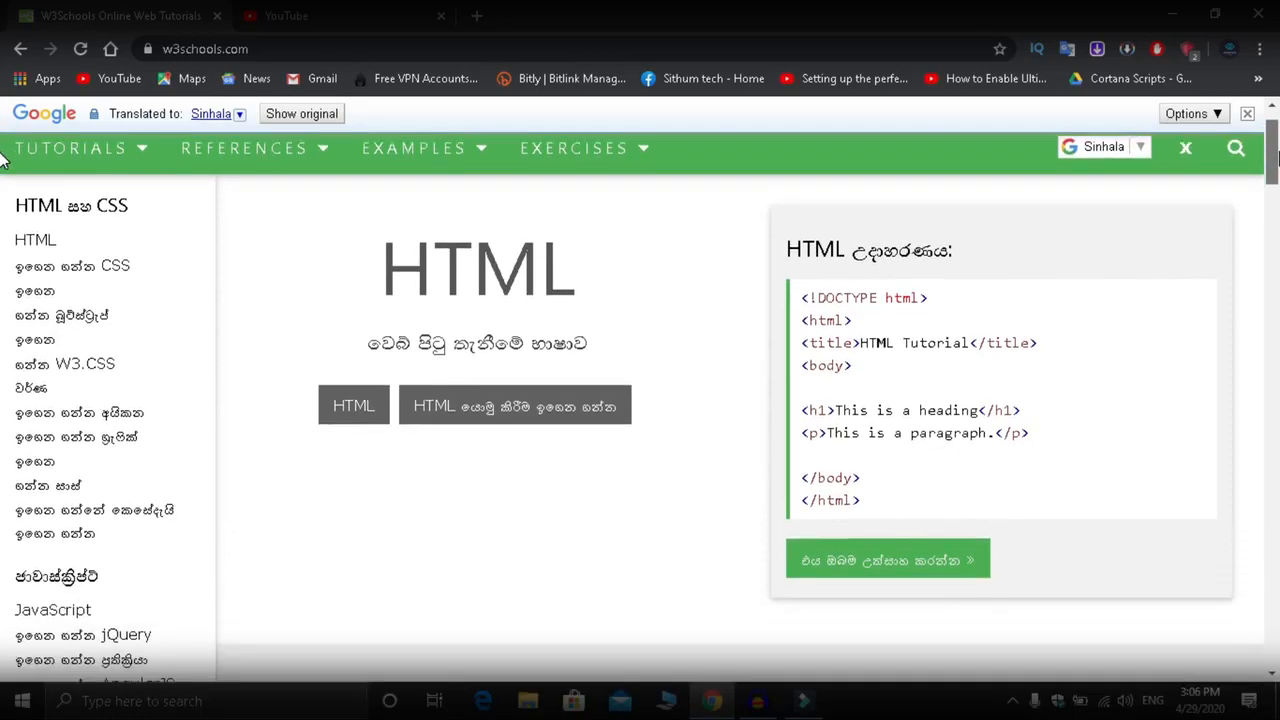
pyautogui.scroll(-3)
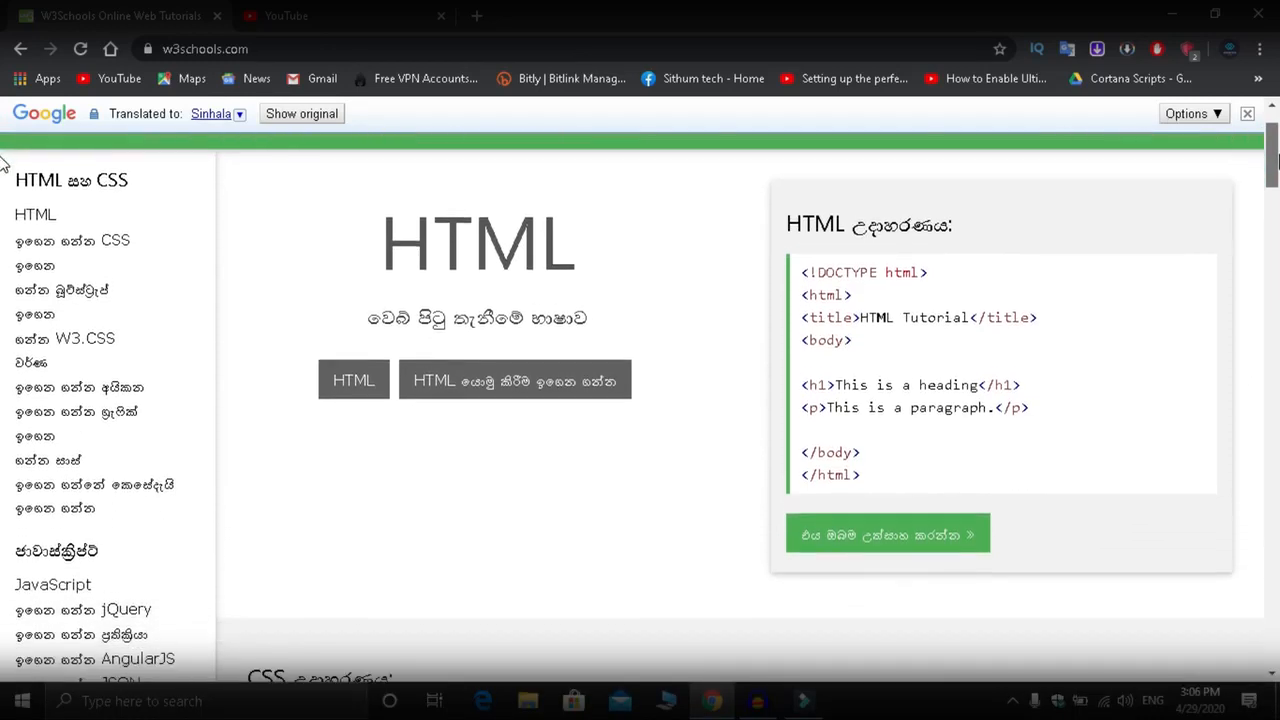
pyautogui.scroll(3)
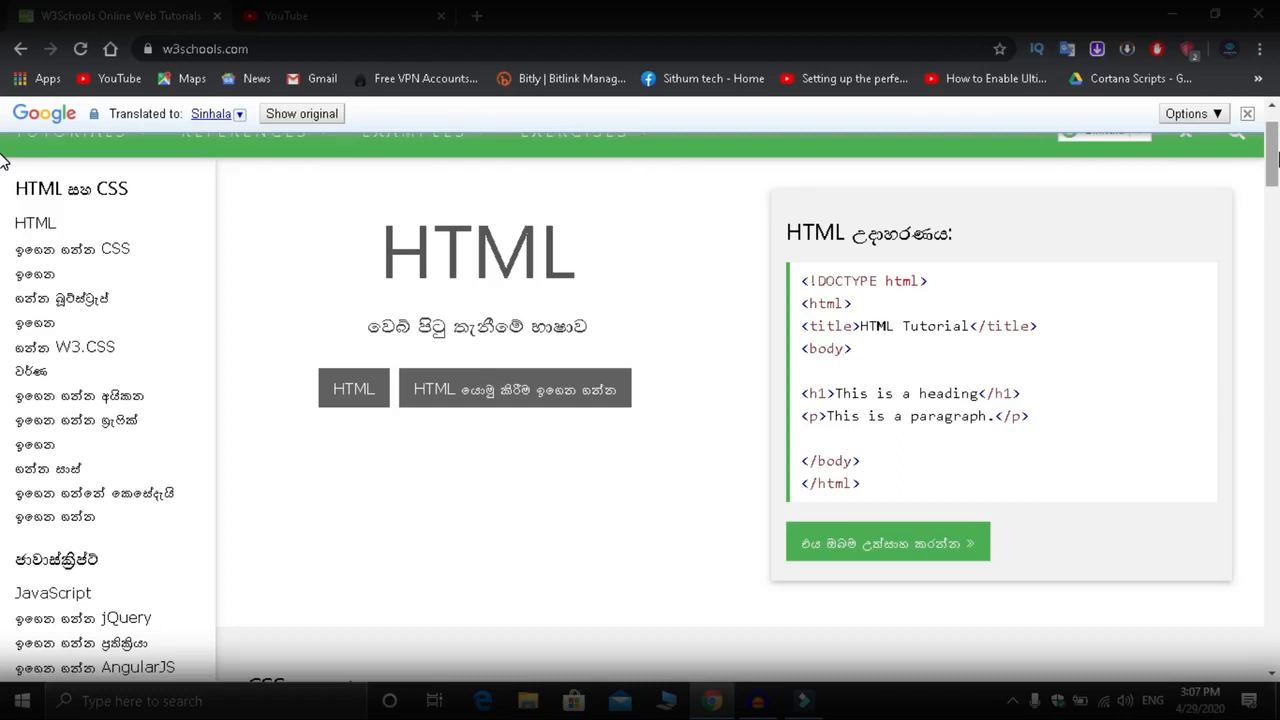
pyautogui.scroll(3)
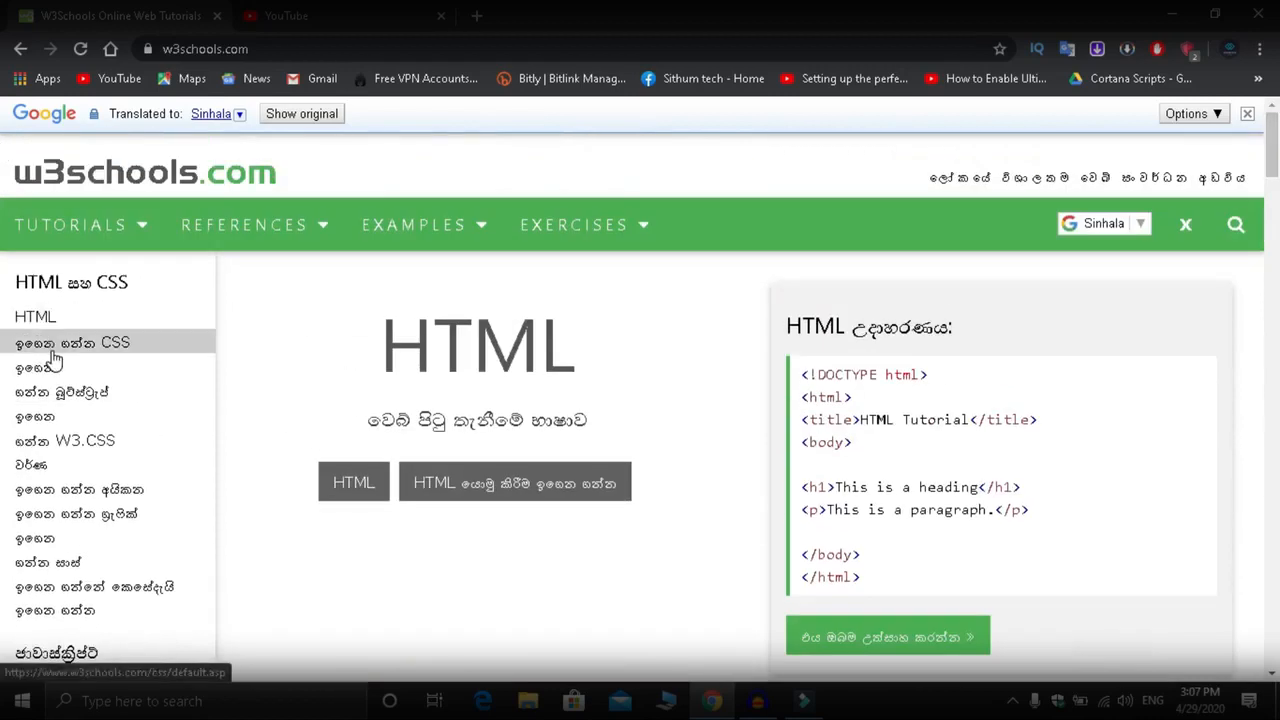
# Step: Go to the CSS tutorial and scroll down to the CSS Example block with 'Try it Yourself'
pyautogui.click(72, 342)
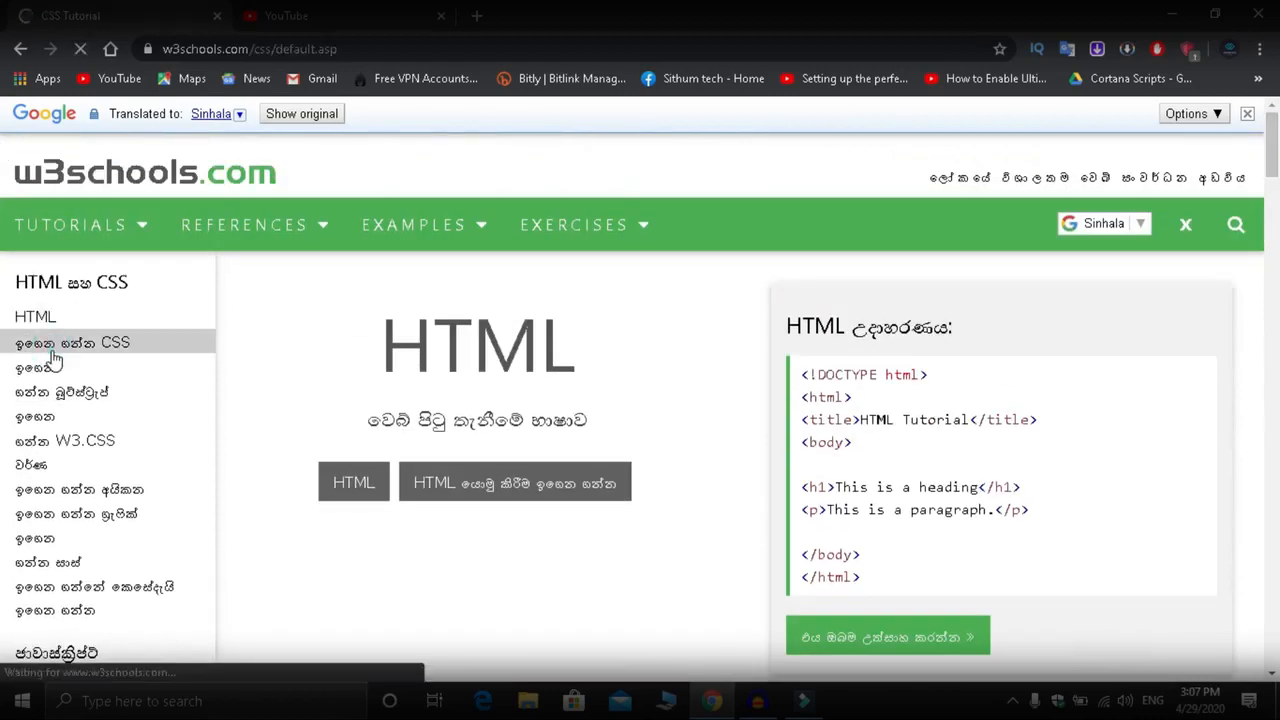
pyautogui.click(72, 342)
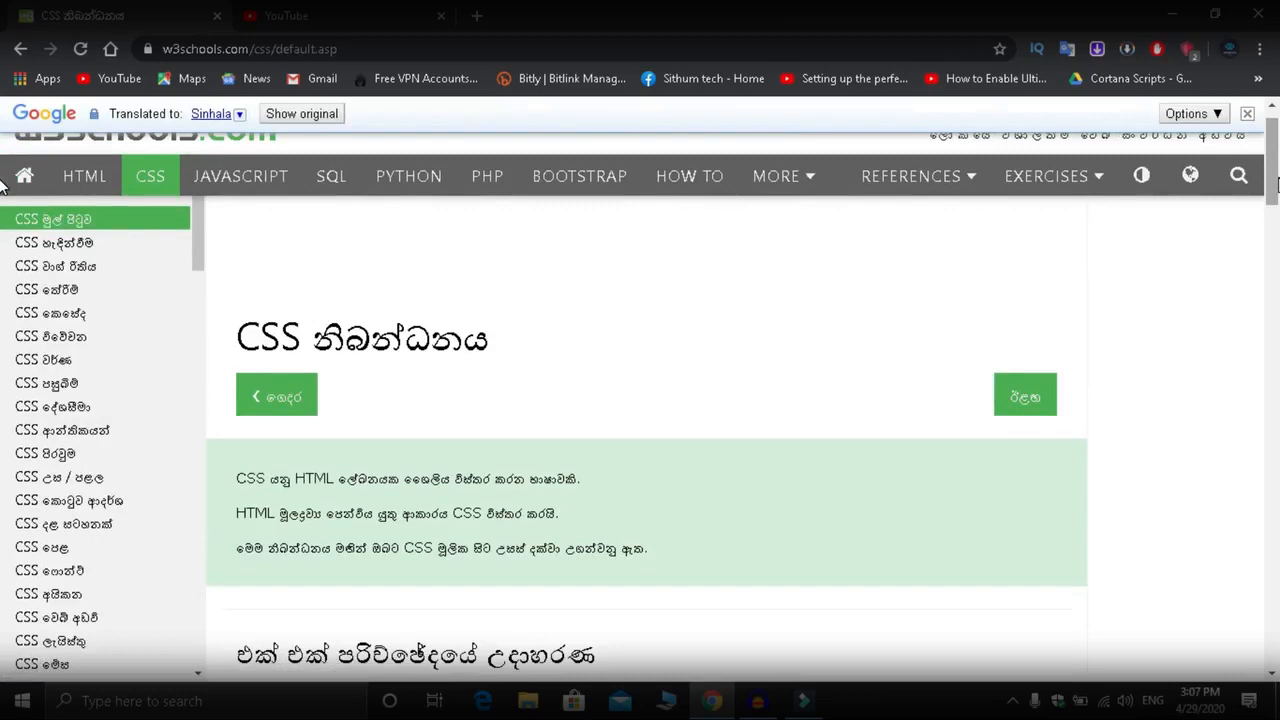
pyautogui.scroll(-3)
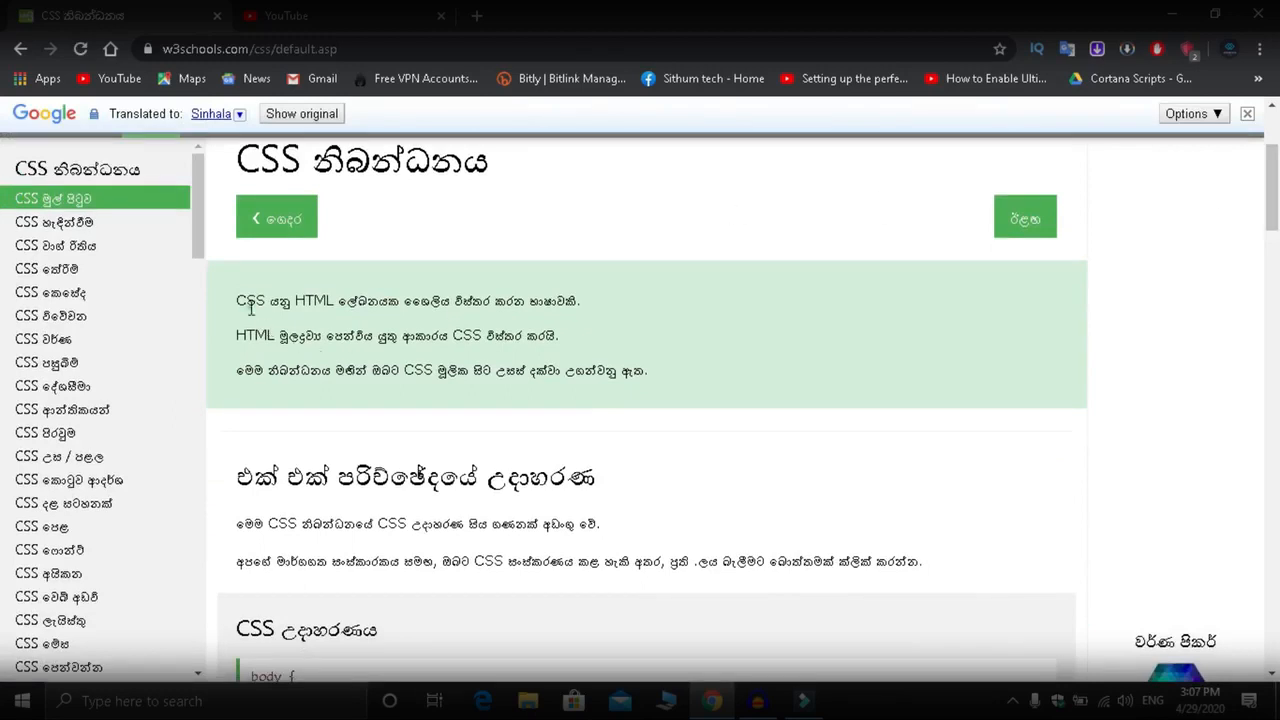
pyautogui.moveTo(968, 308)
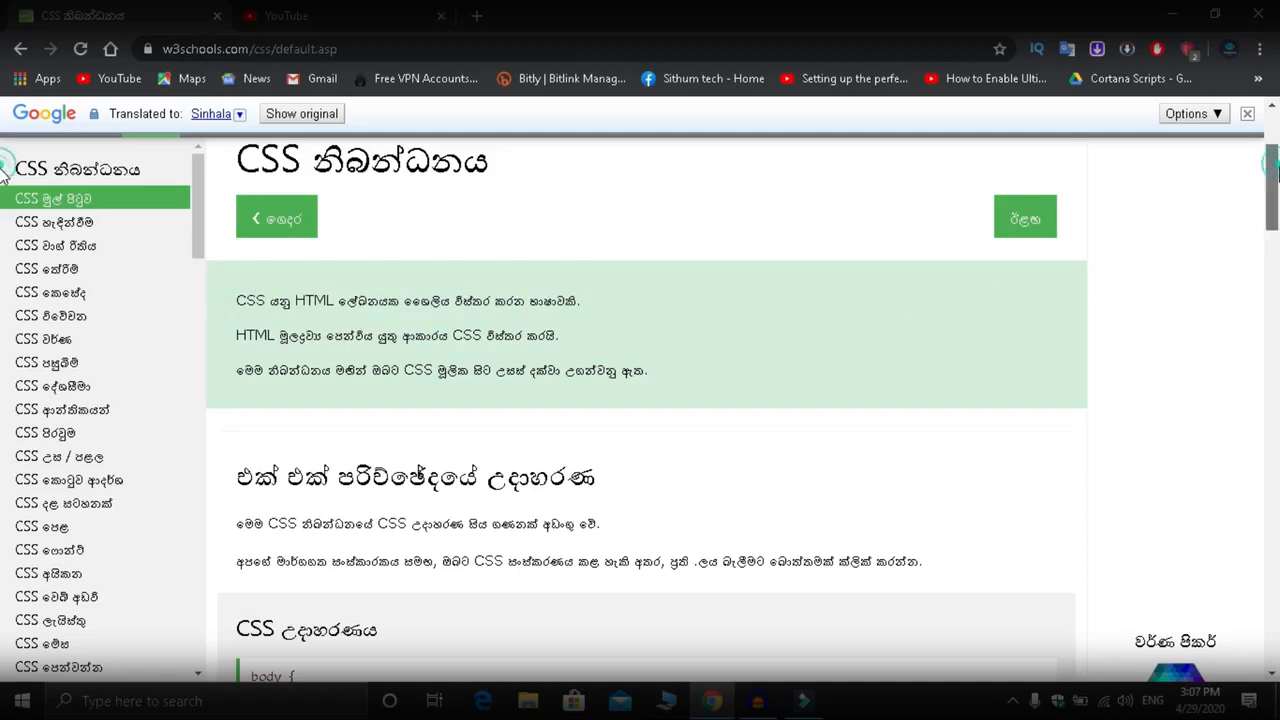
pyautogui.scroll(-3)
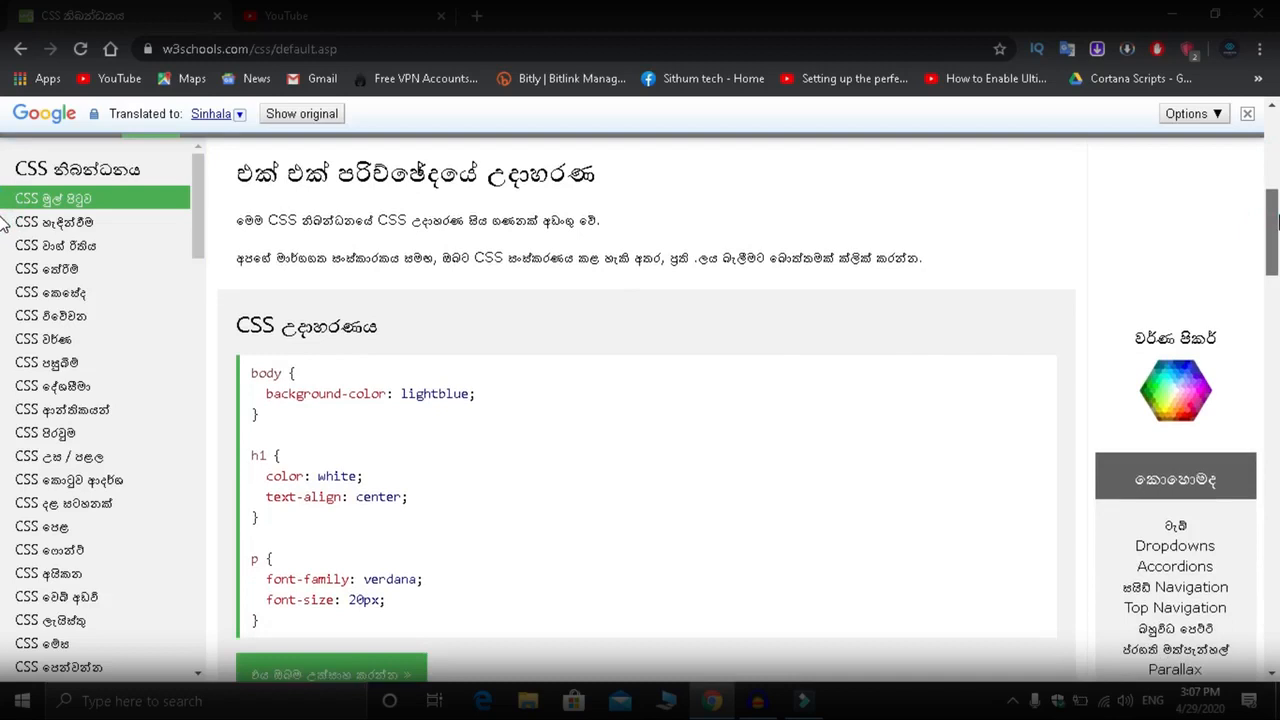
pyautogui.scroll(-3)
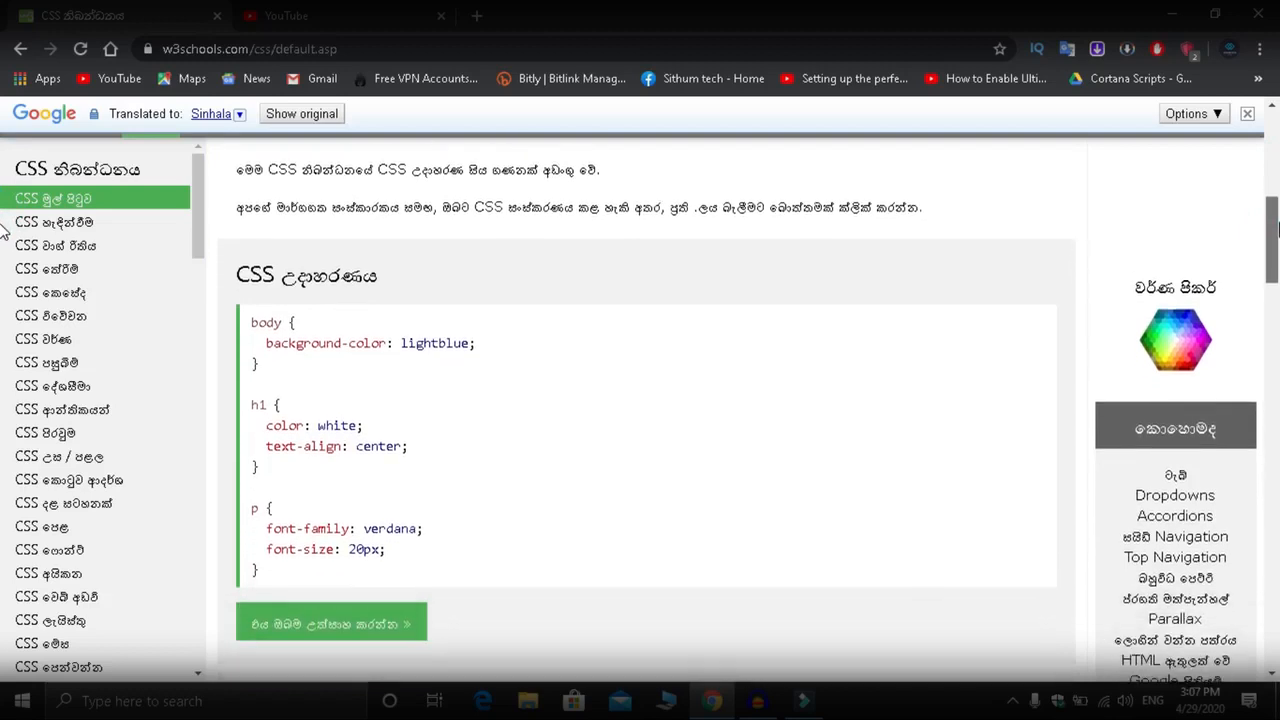
pyautogui.scroll(3)
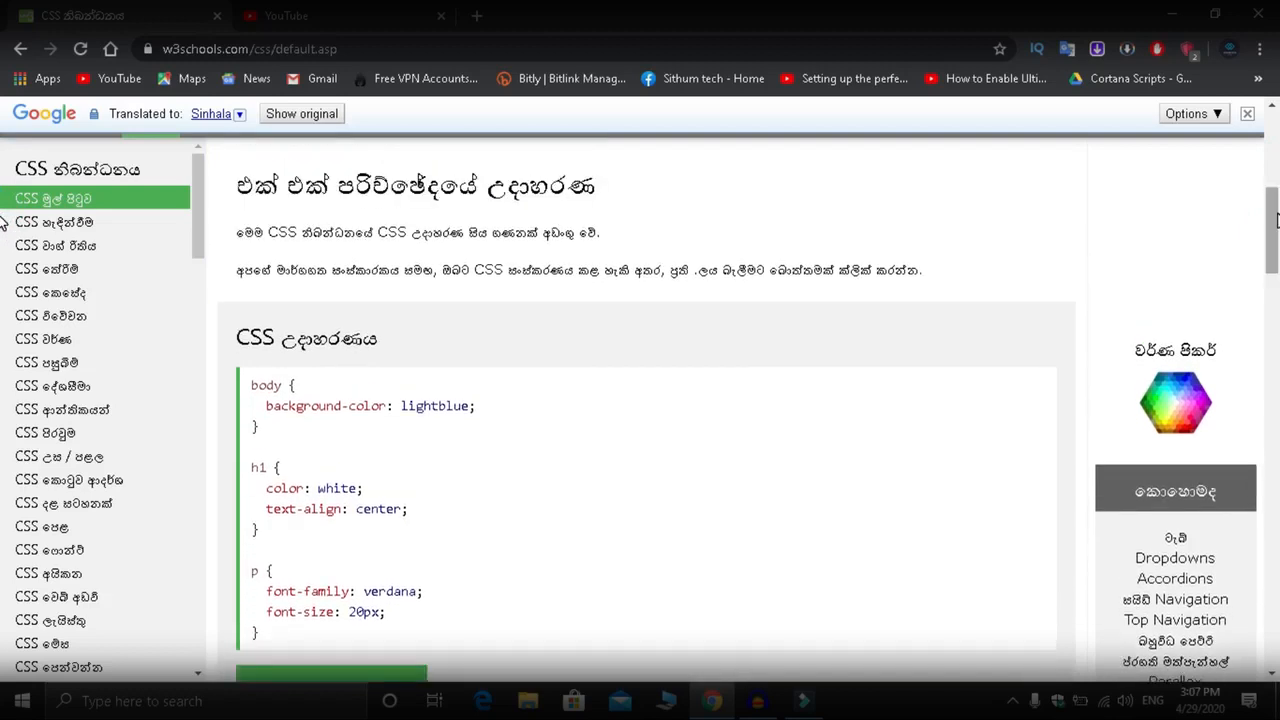
pyautogui.scroll(-3)
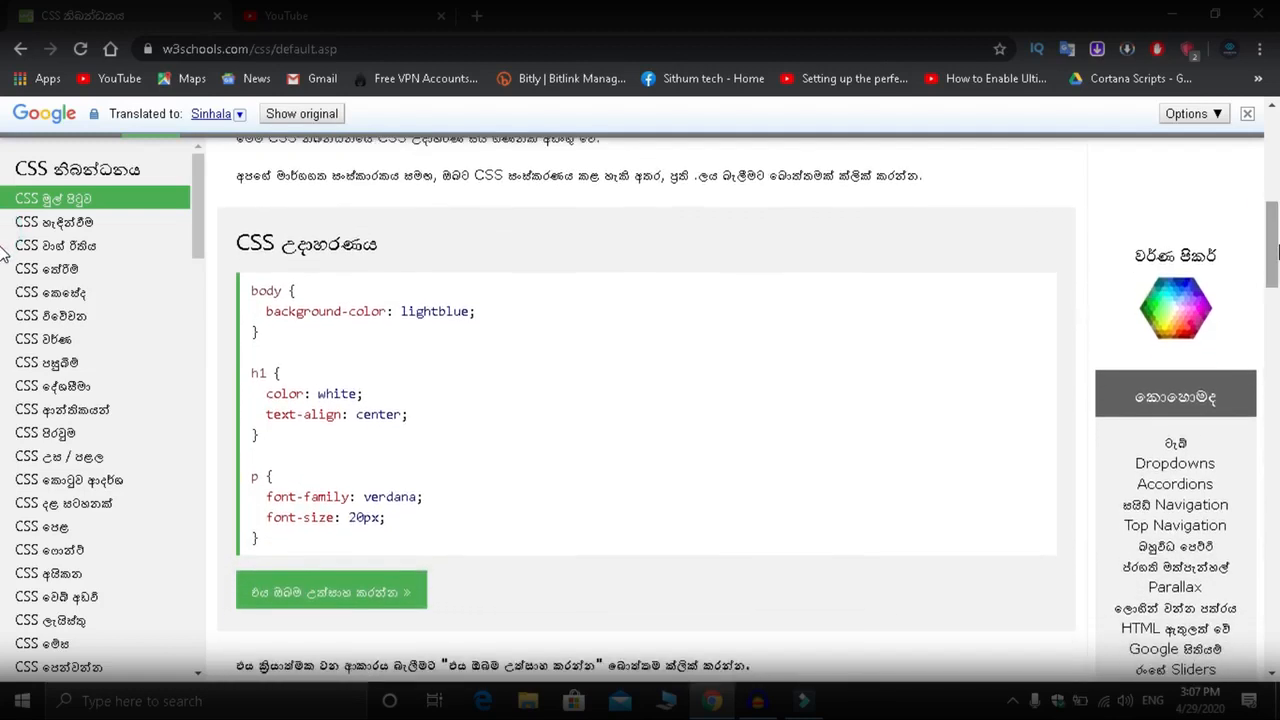
pyautogui.scroll(-3)
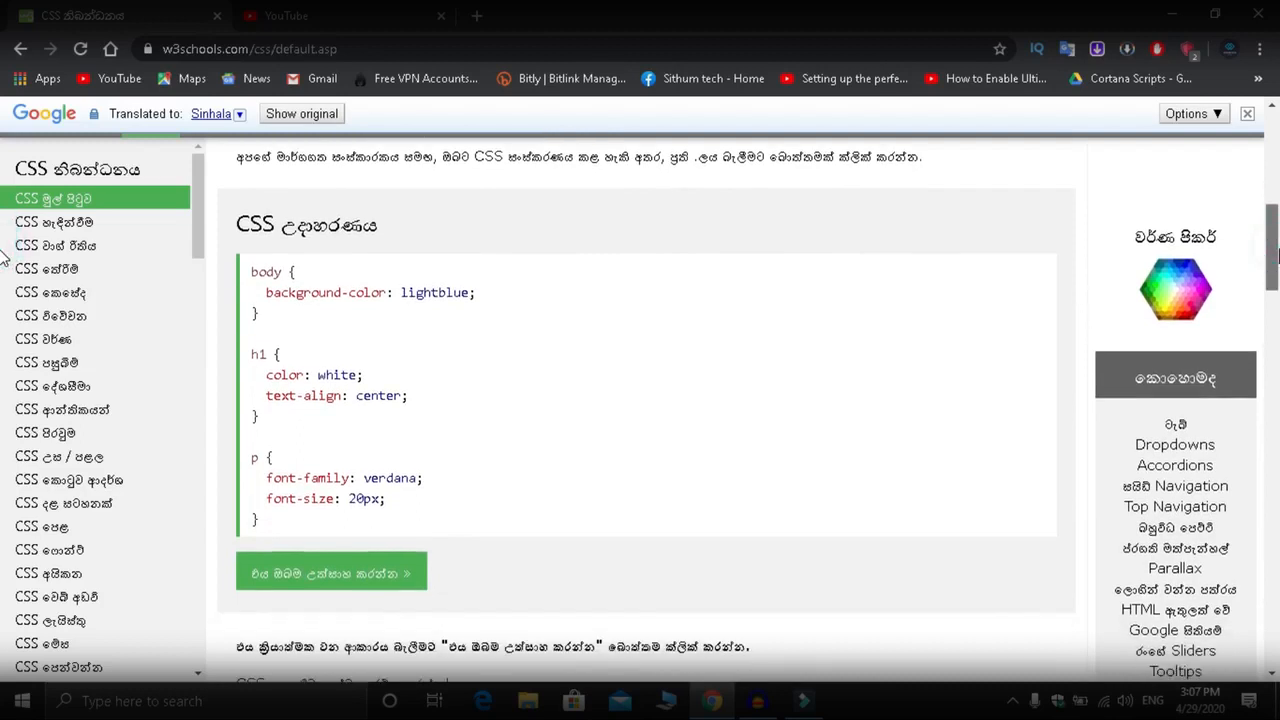
pyautogui.scroll(-3)
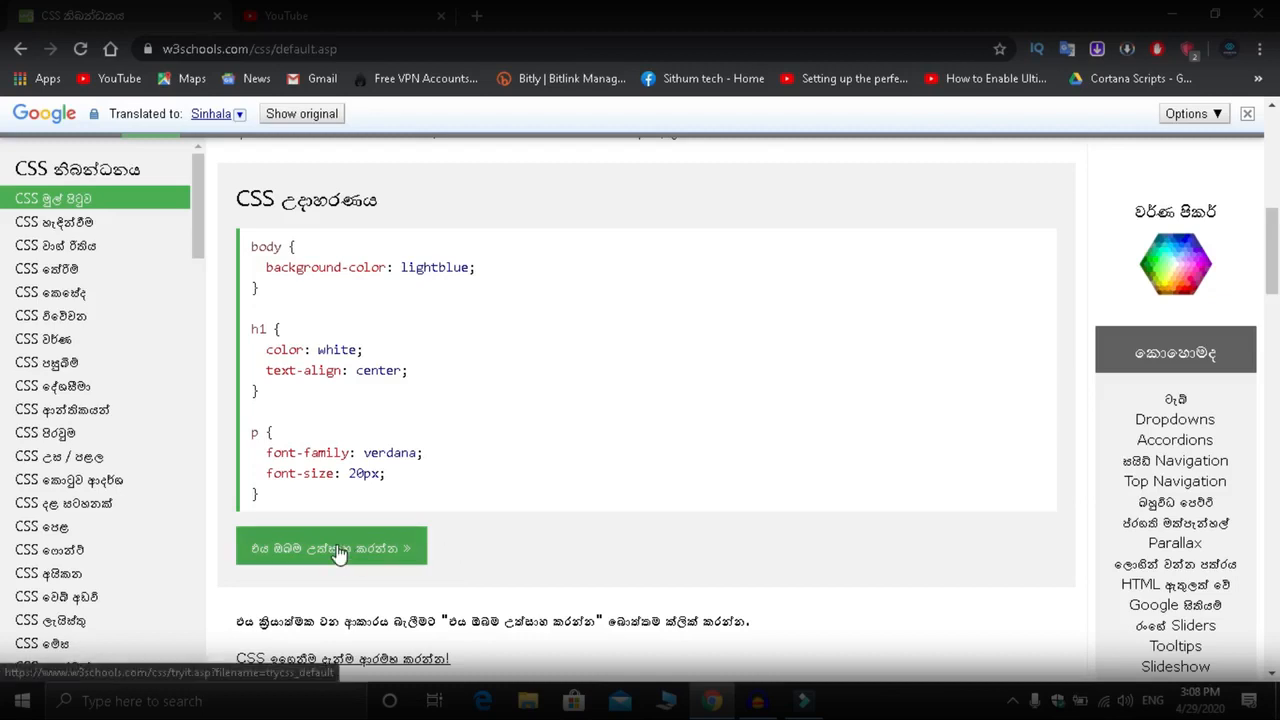
pyautogui.moveTo(276, 564)
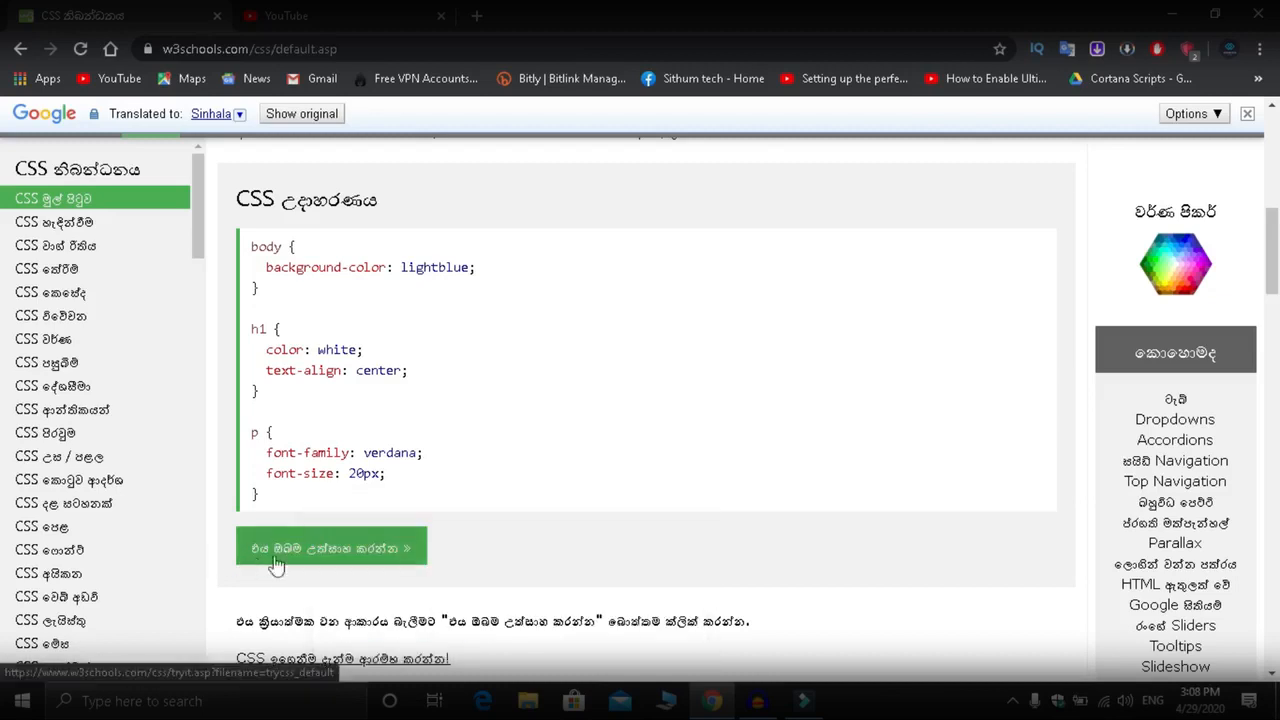
# Step: In the Tryit Editor, change the h1 heading text to 'sithum tech' and run the result
pyautogui.click(332, 548)
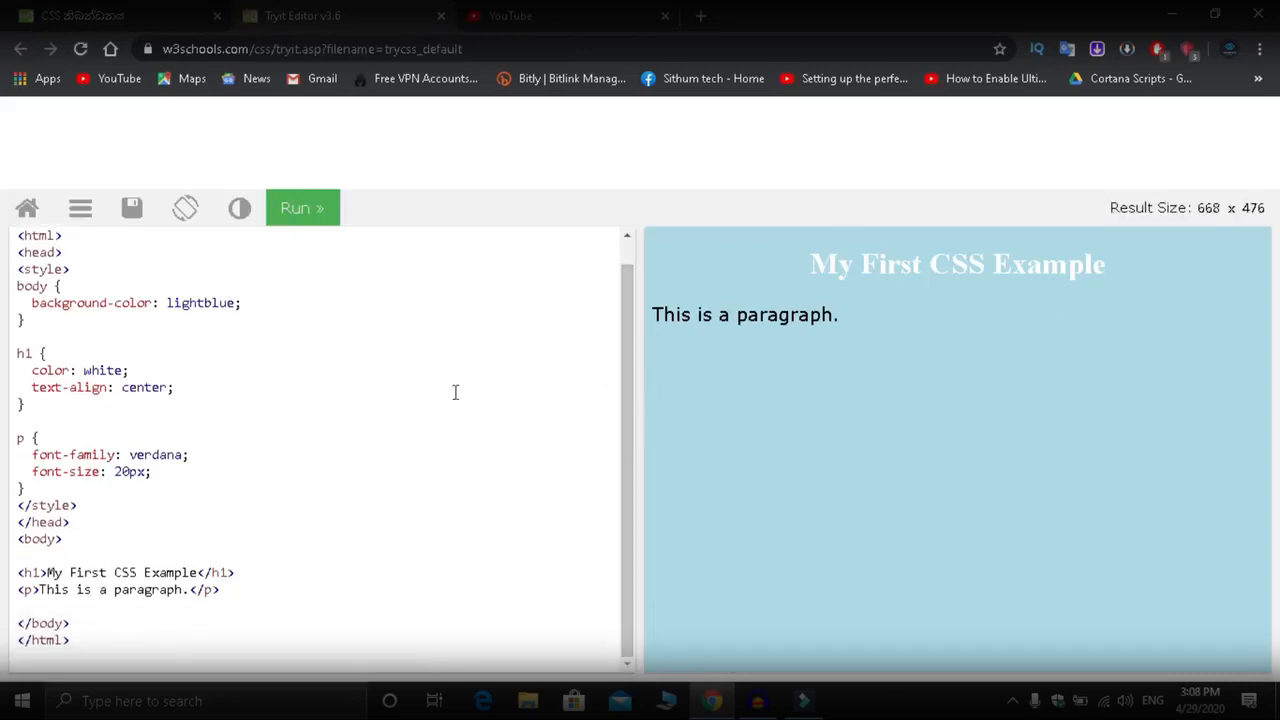
pyautogui.scroll(3)
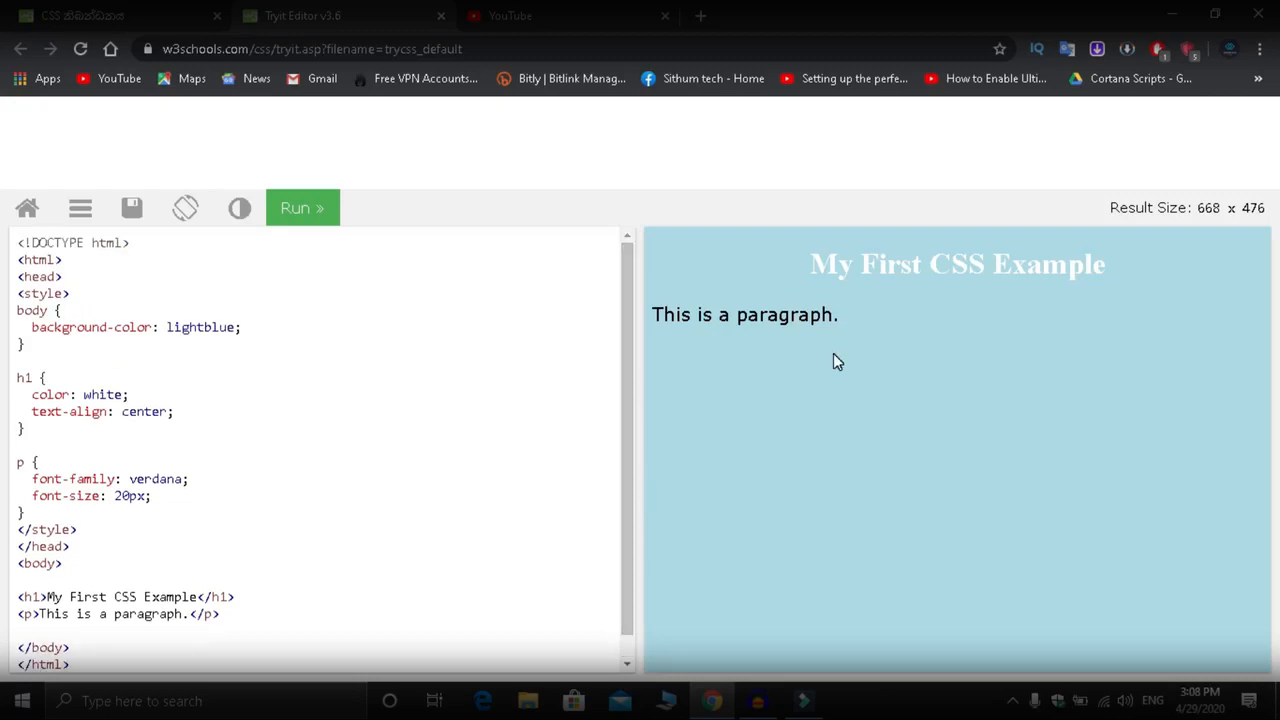
pyautogui.moveTo(774, 348)
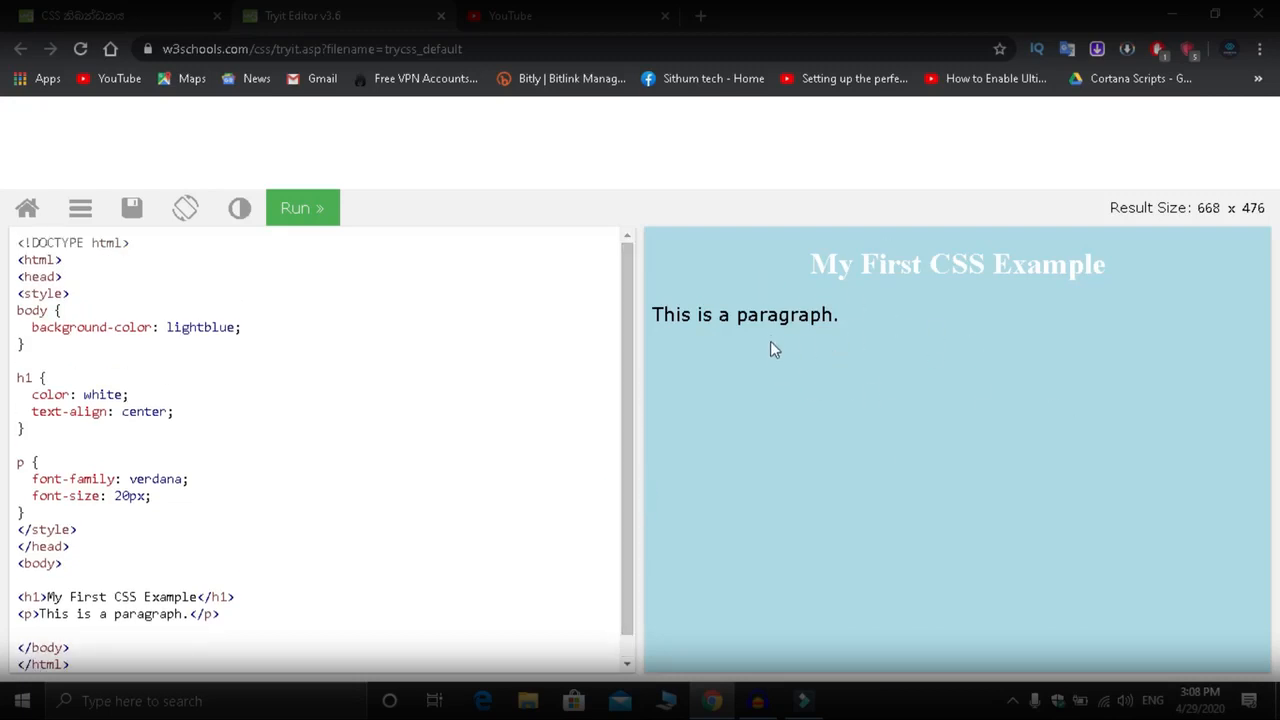
pyautogui.click(854, 352)
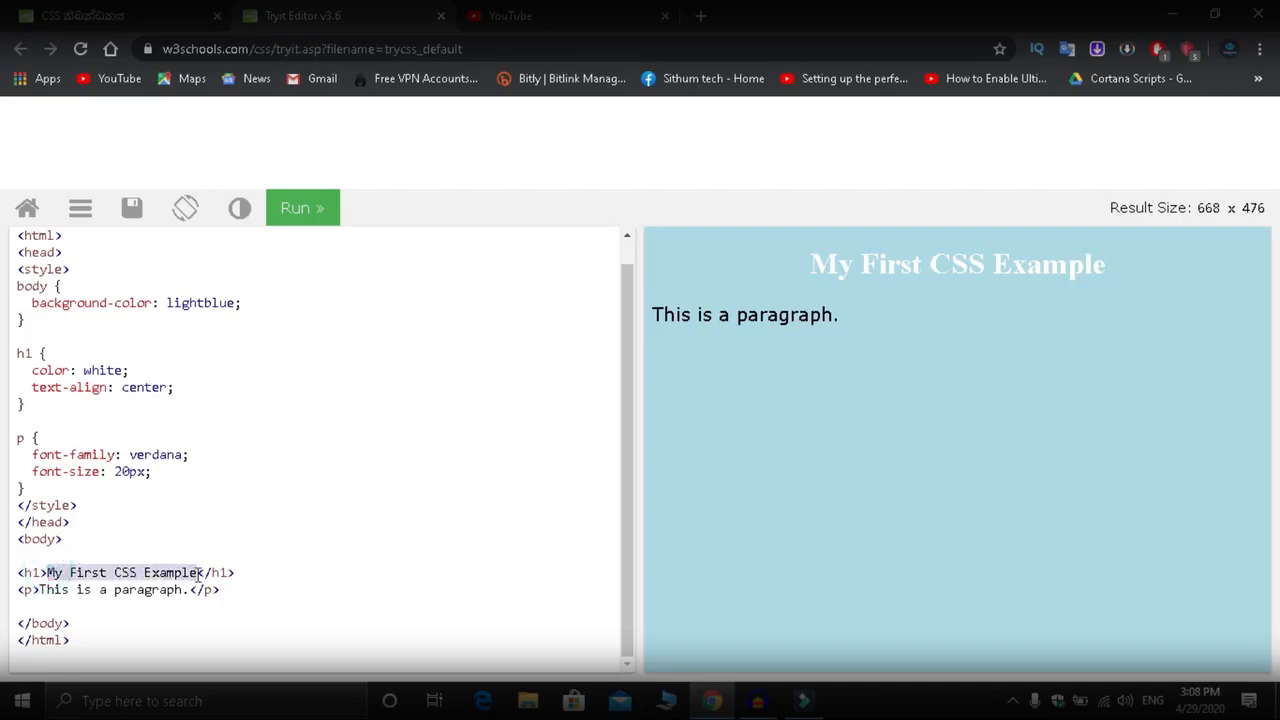
pyautogui.write('sithum t</h1>')
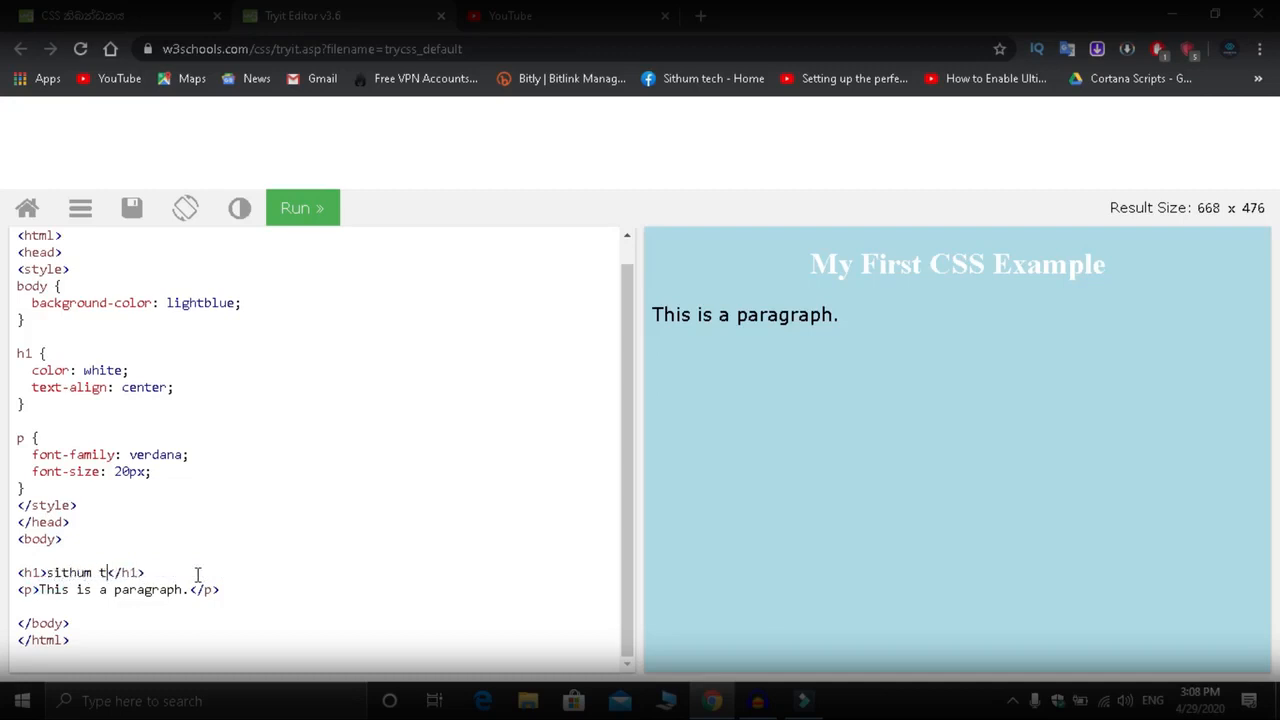
pyautogui.write('ech')
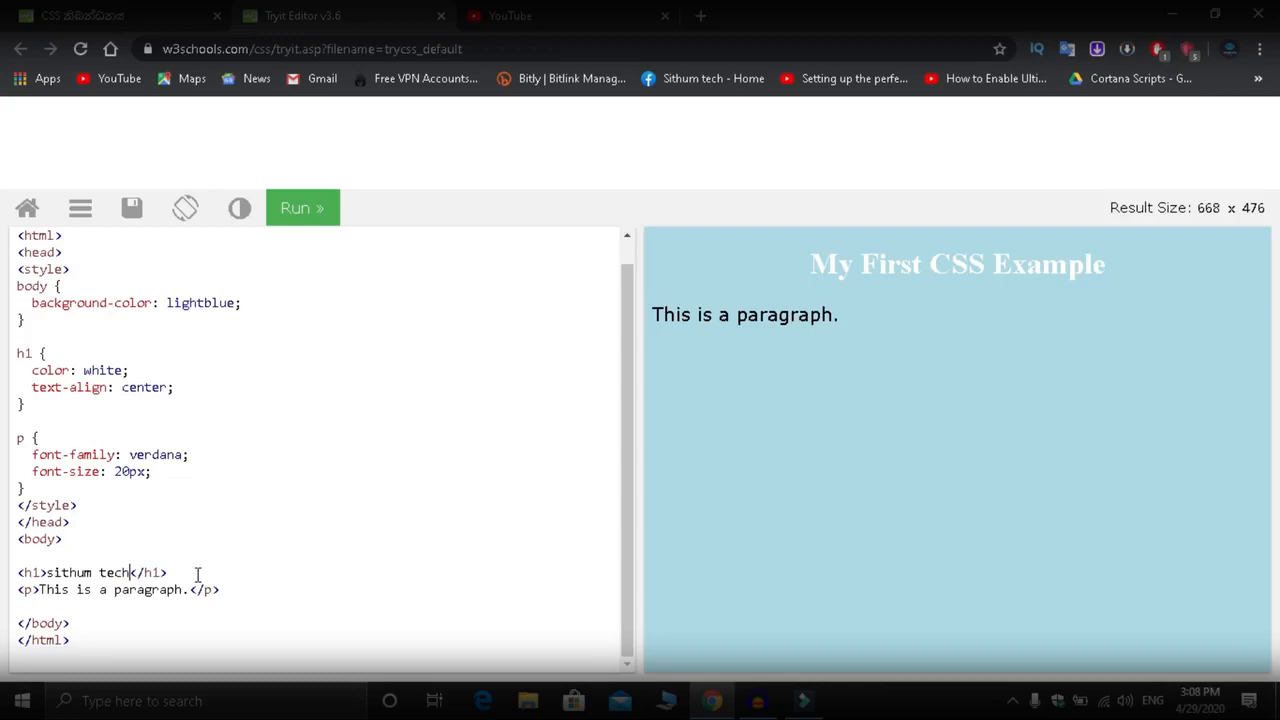
pyautogui.click(302, 208)
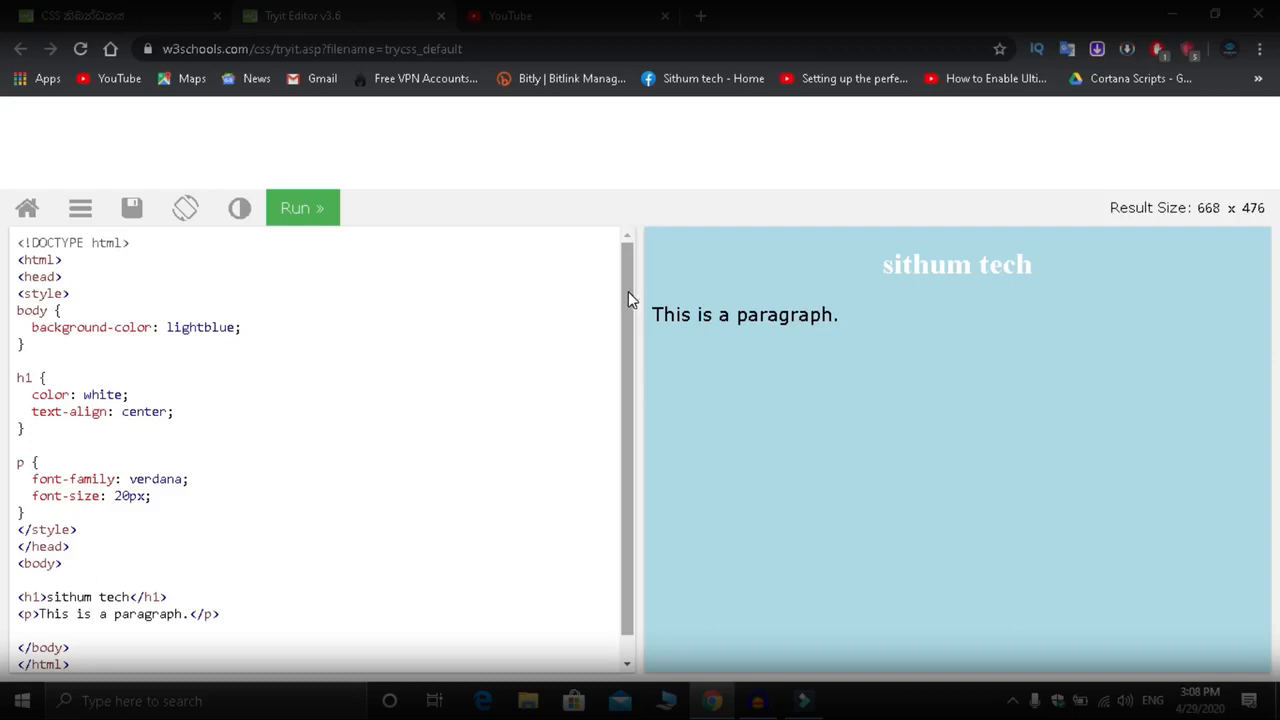
# Step: Return to the CSS tutorial tab and go to the W3Schools homepage via the logo
pyautogui.click(84, 16)
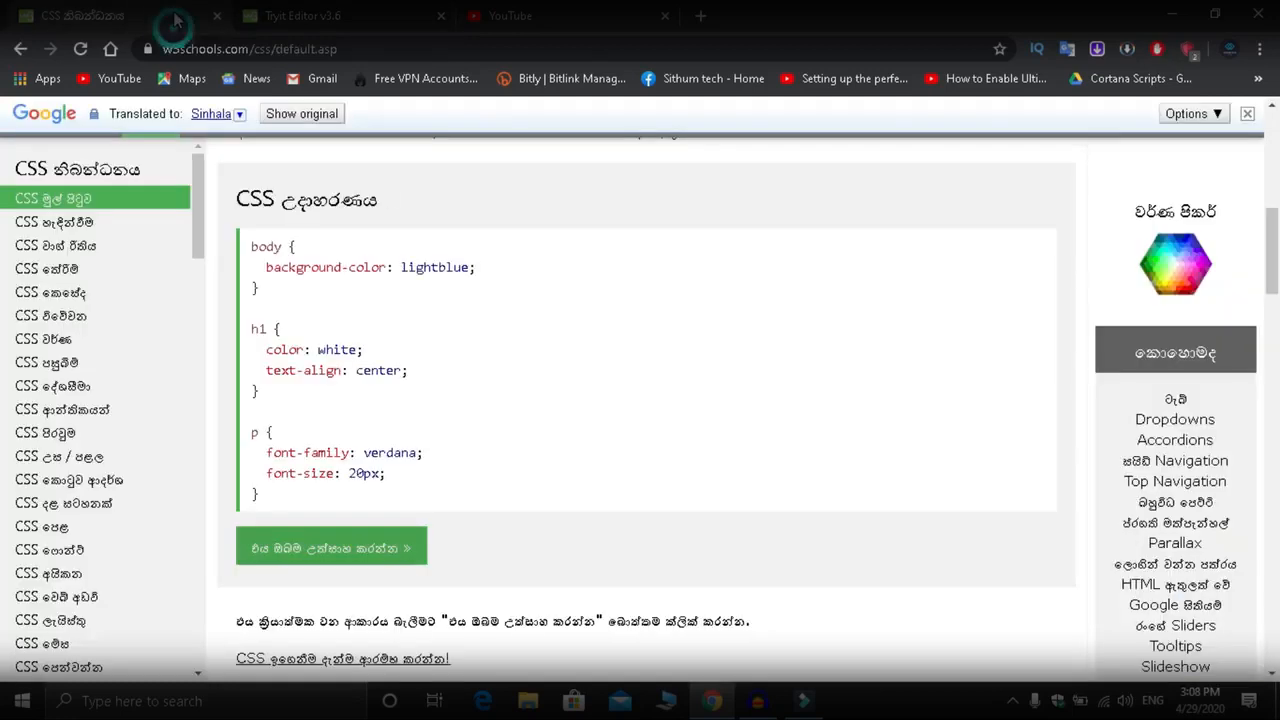
pyautogui.scroll(-3)
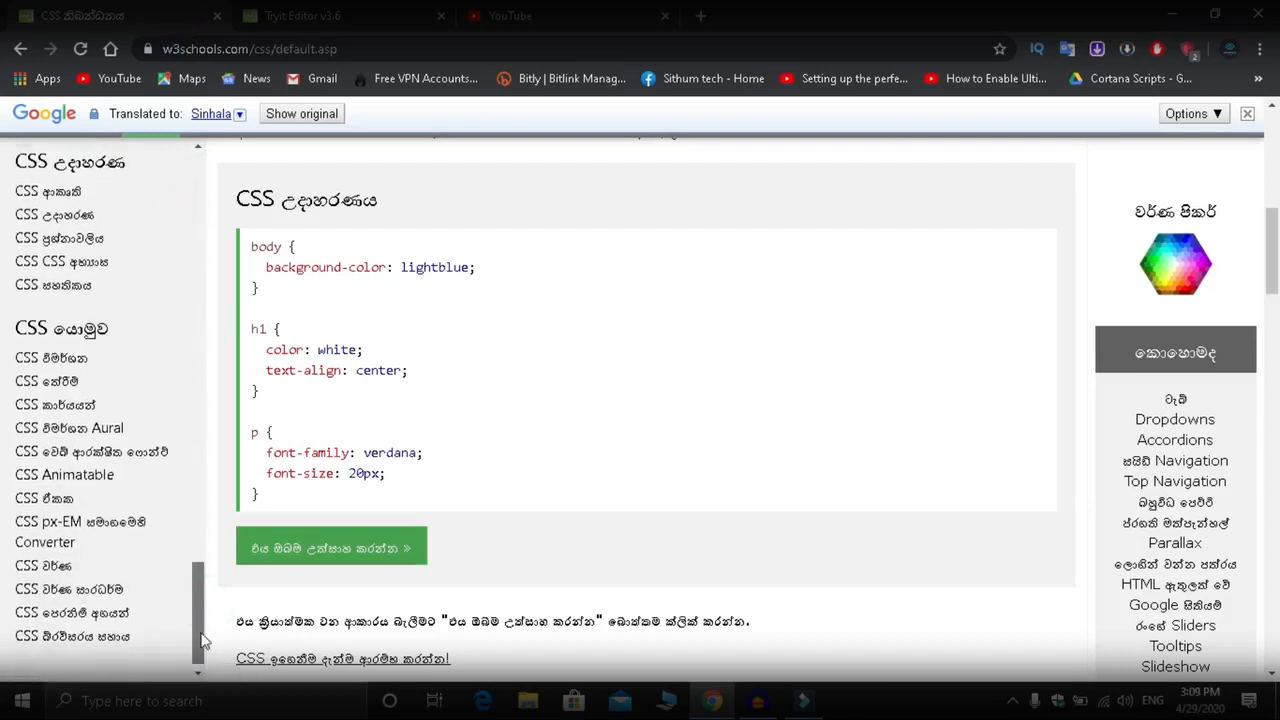
pyautogui.scroll(3)
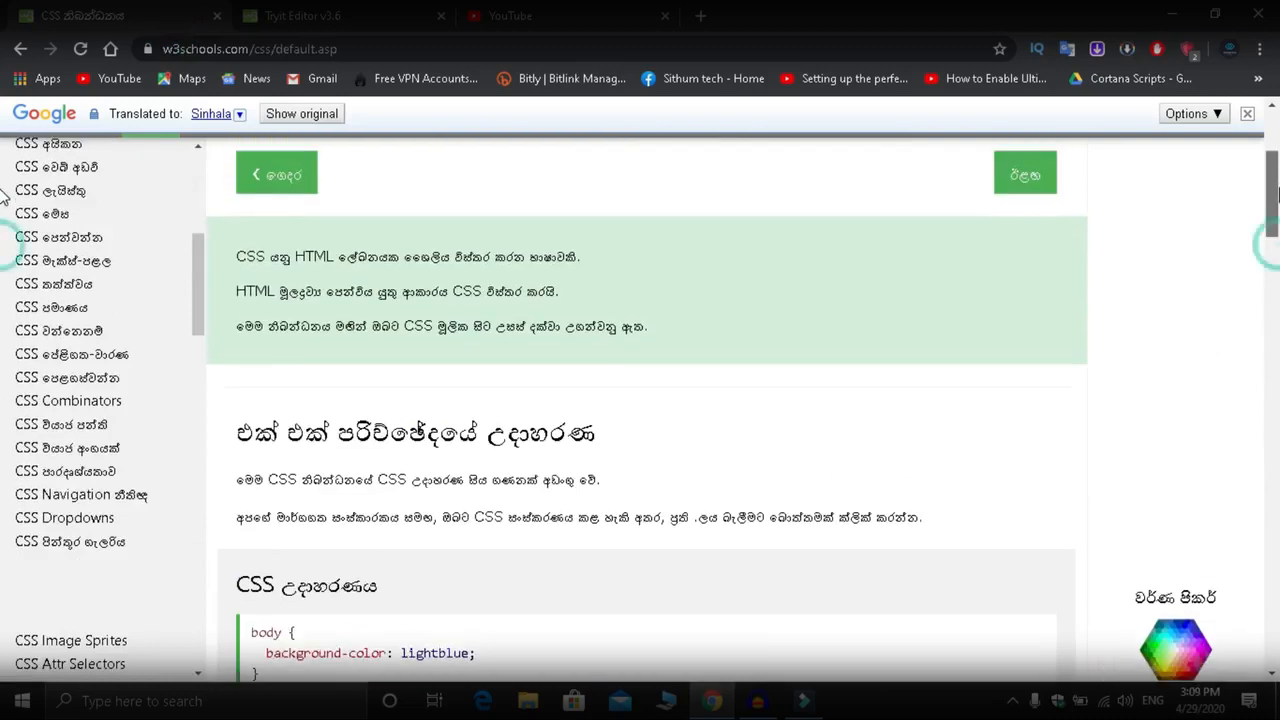
pyautogui.scroll(3)
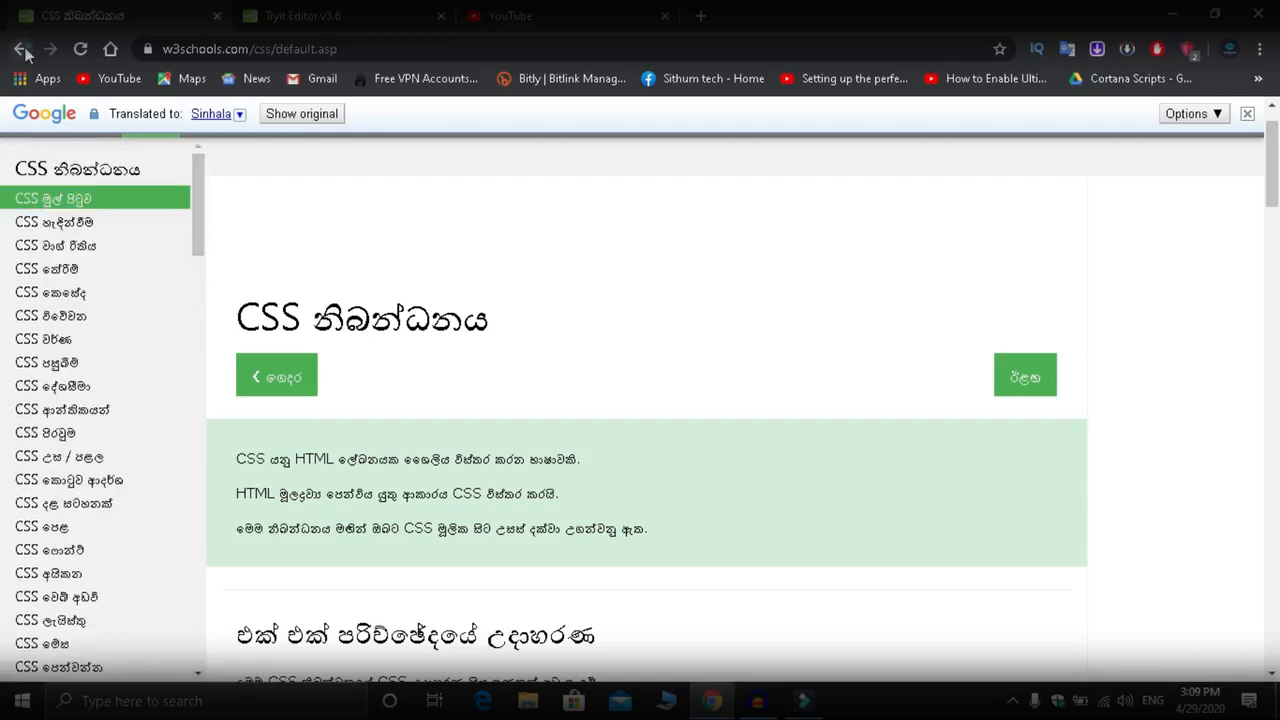
pyautogui.click(22, 48)
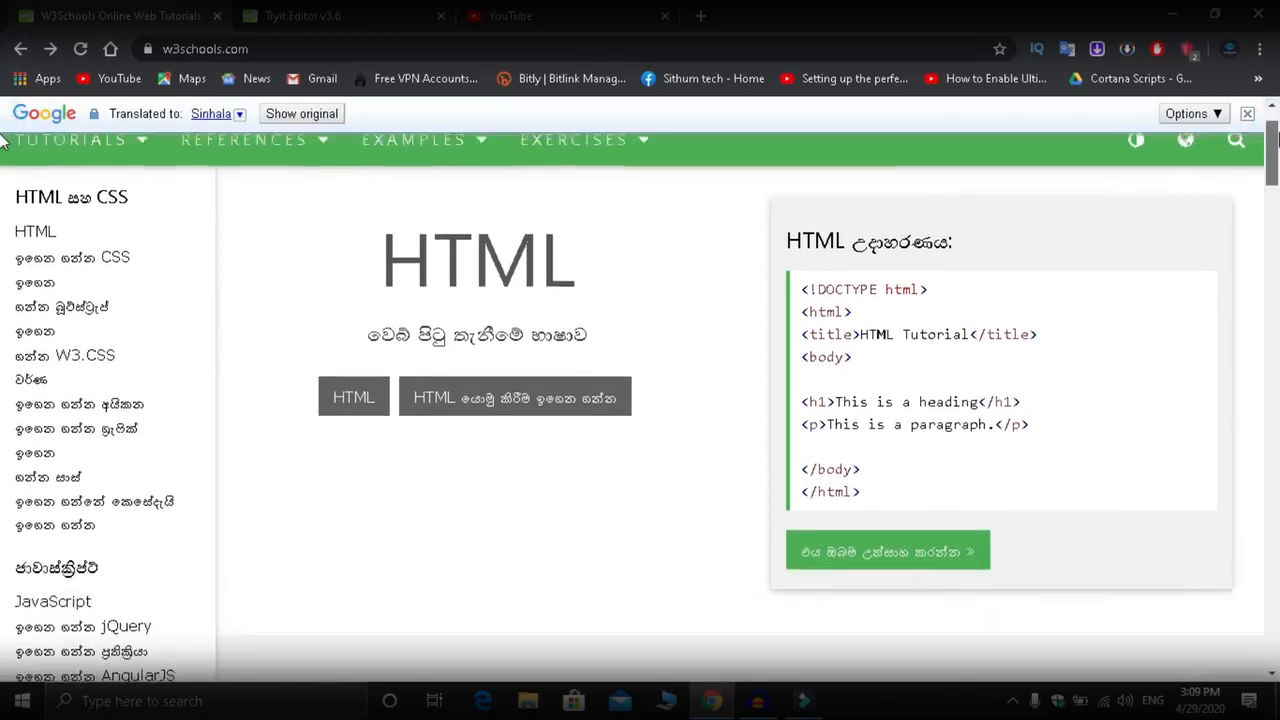
pyautogui.scroll(-3)
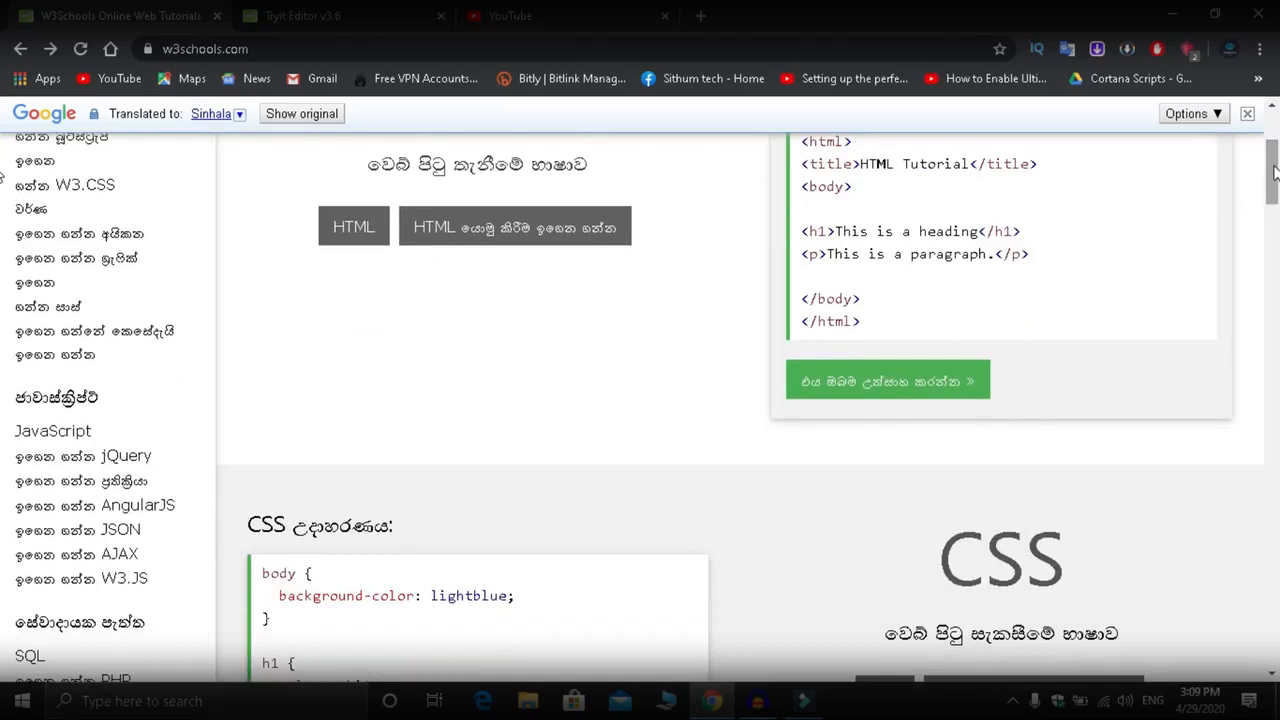
pyautogui.scroll(-3)
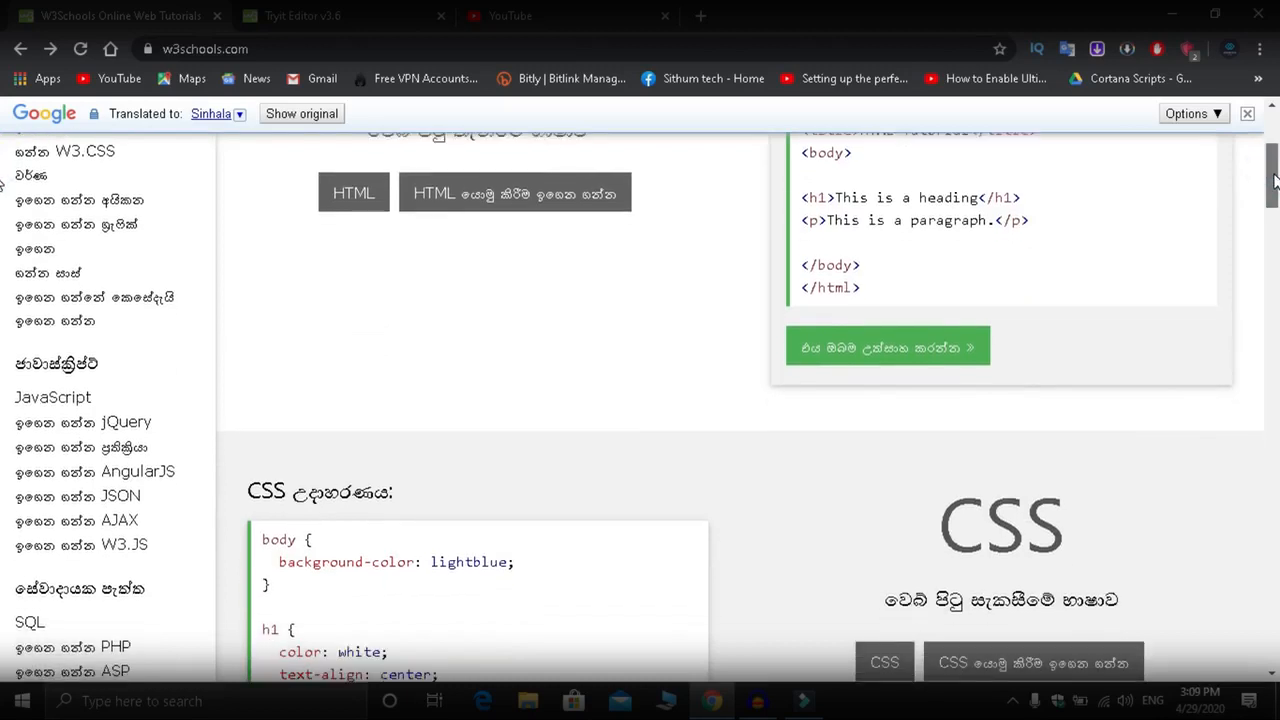
pyautogui.scroll(-3)
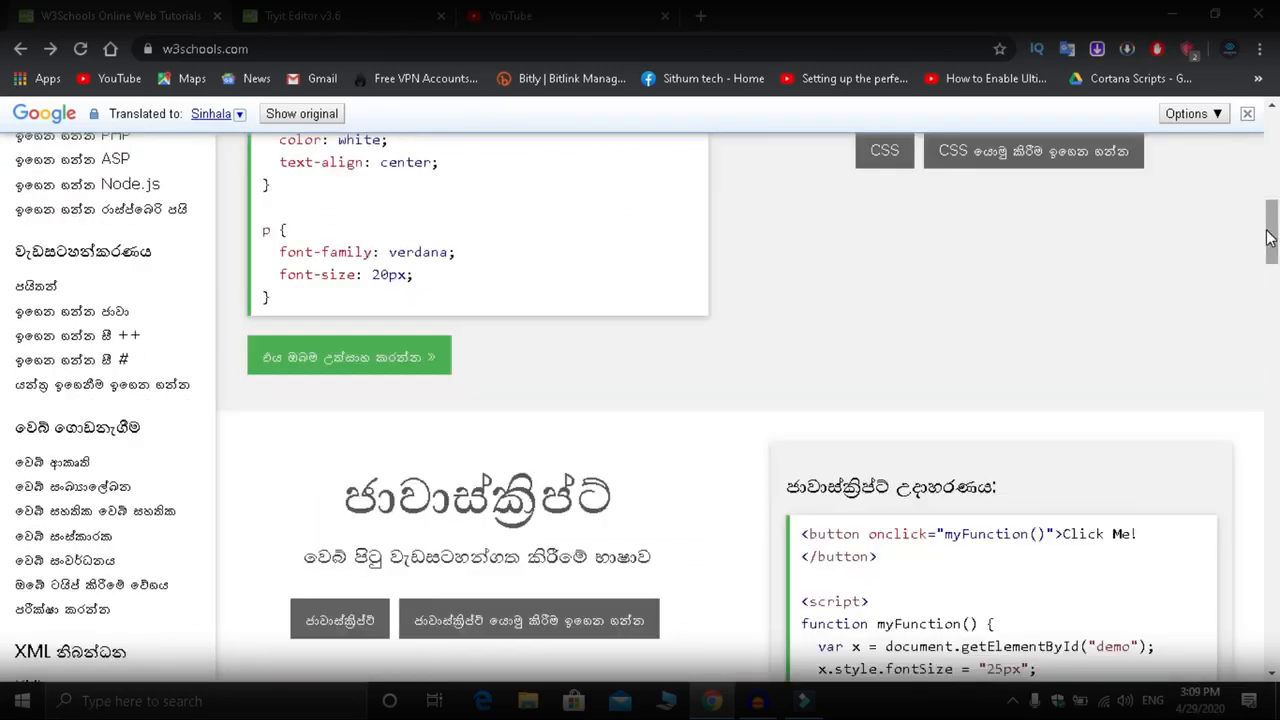
pyautogui.scroll(3)
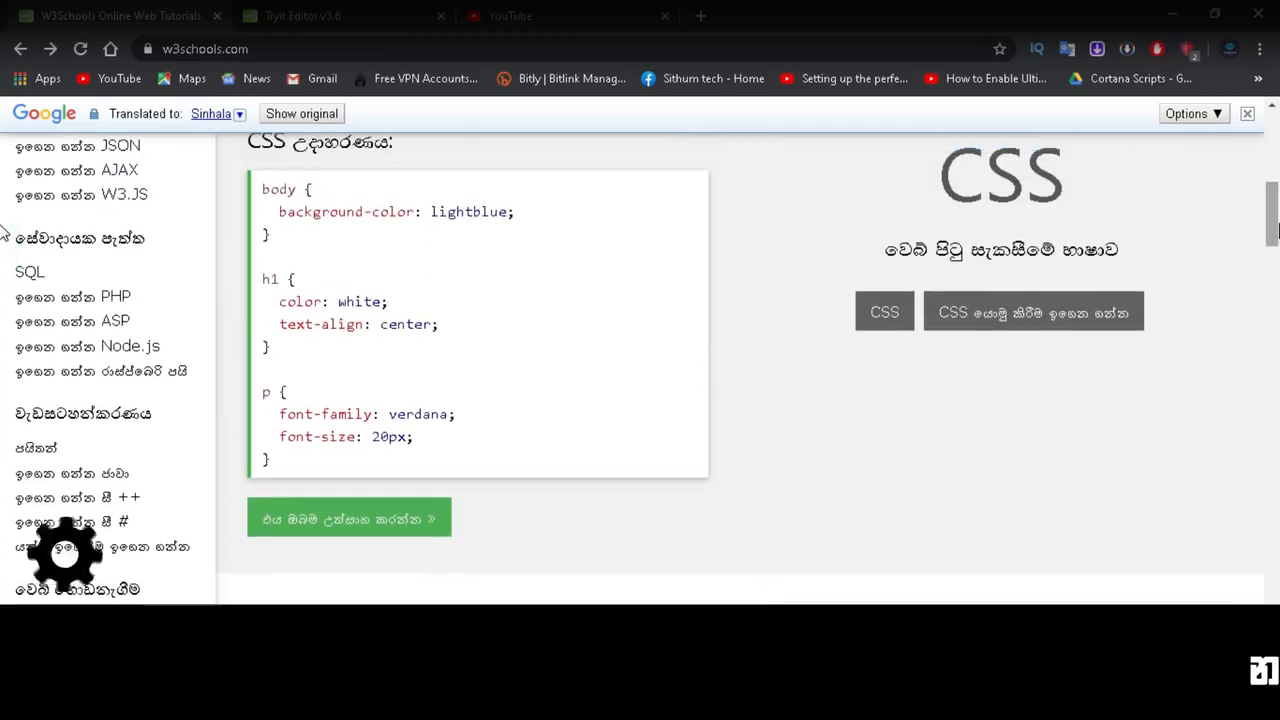
pyautogui.scroll(-3)
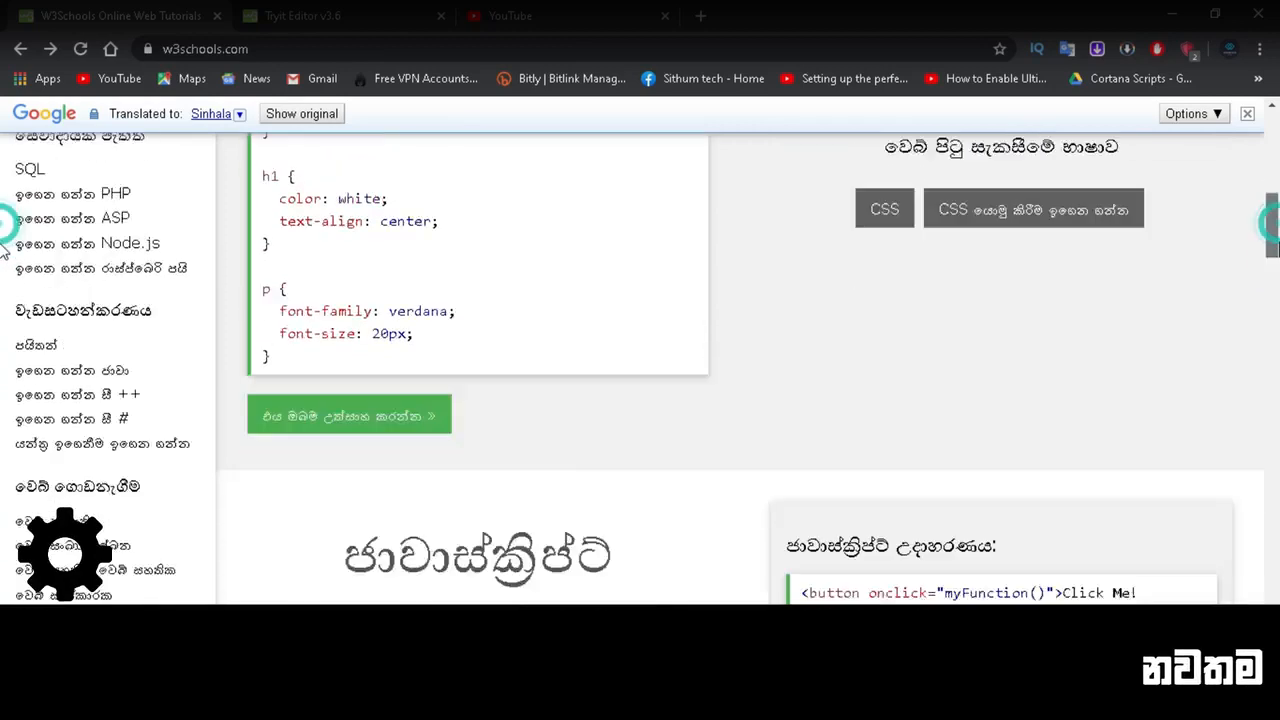
pyautogui.scroll(-3)
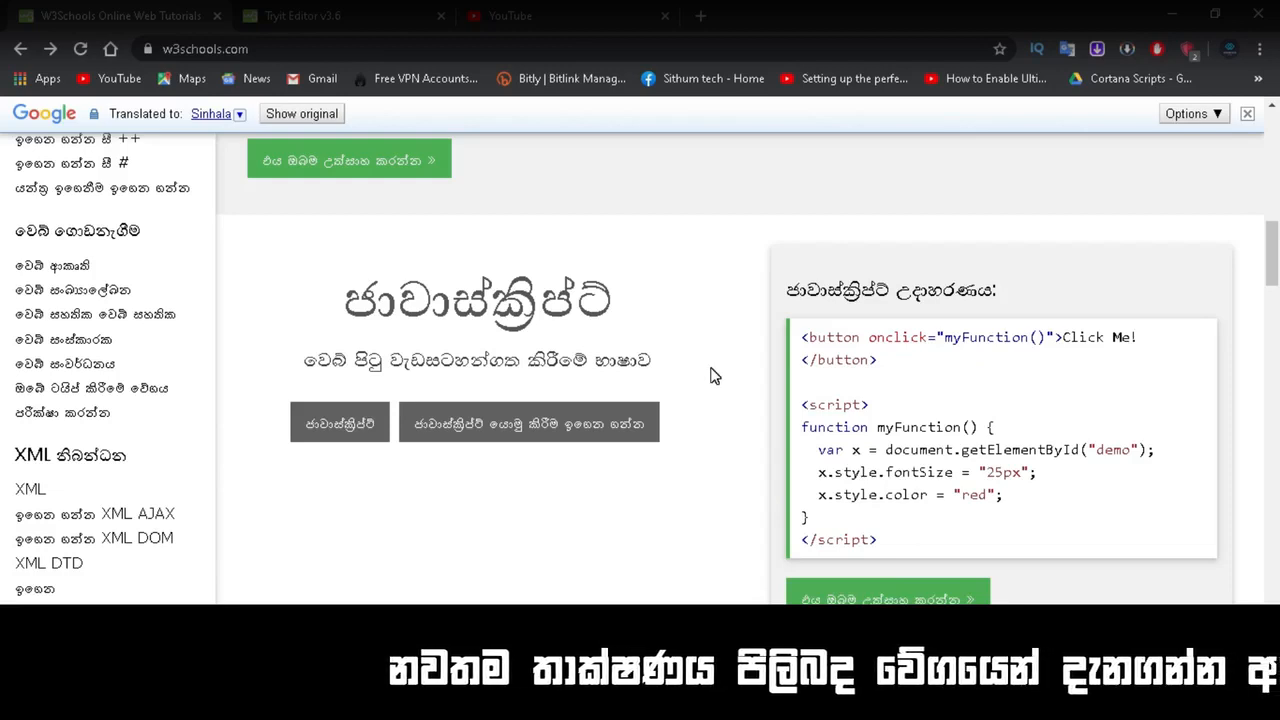
pyautogui.scroll(-3)
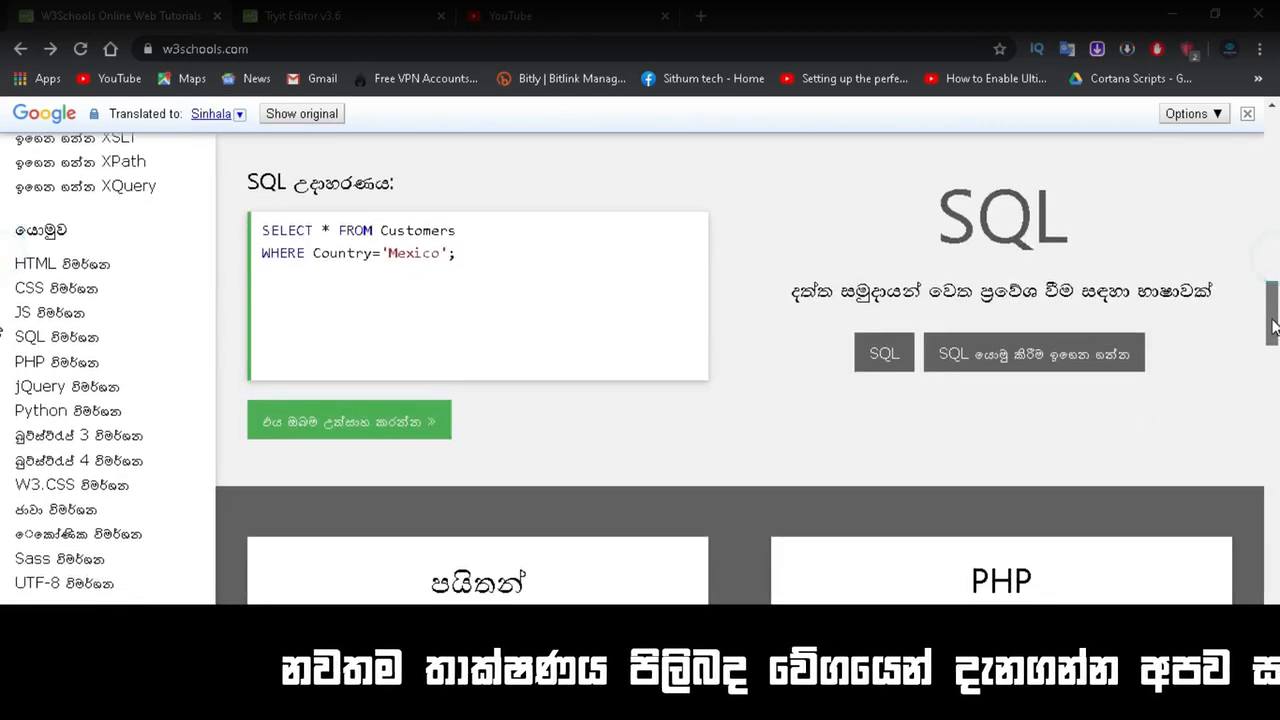
pyautogui.scroll(-3)
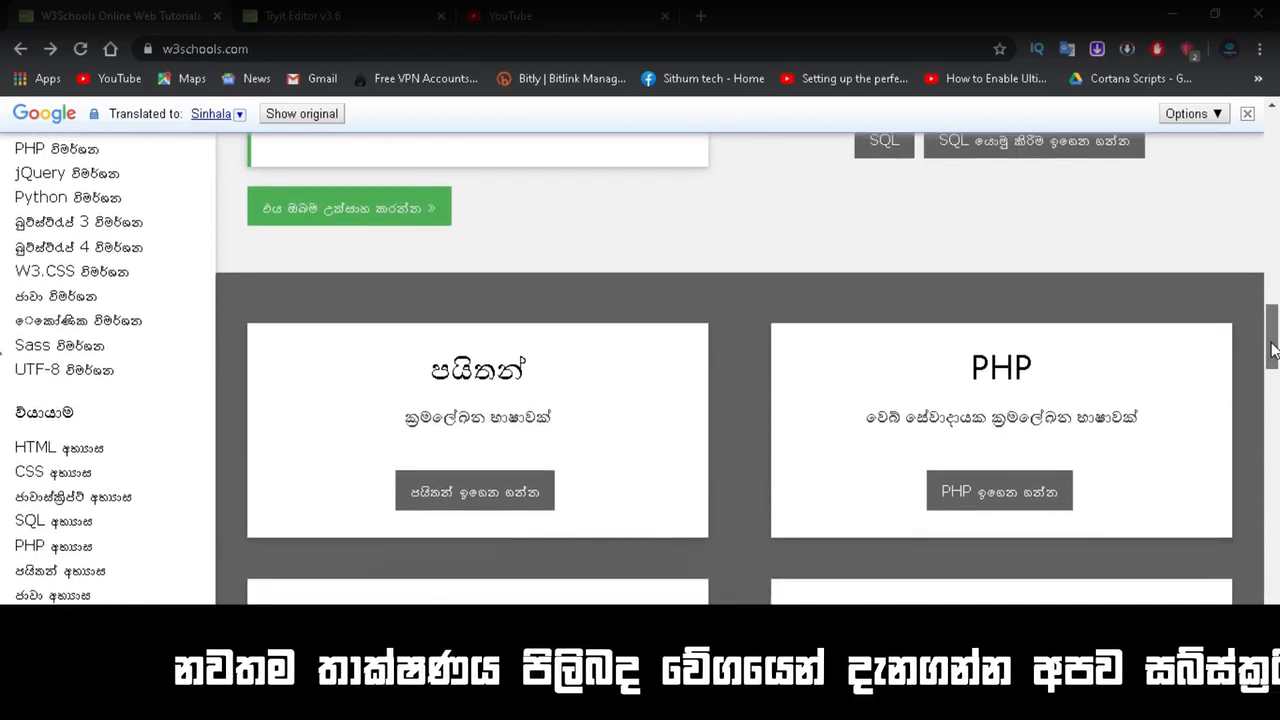
pyautogui.scroll(-3)
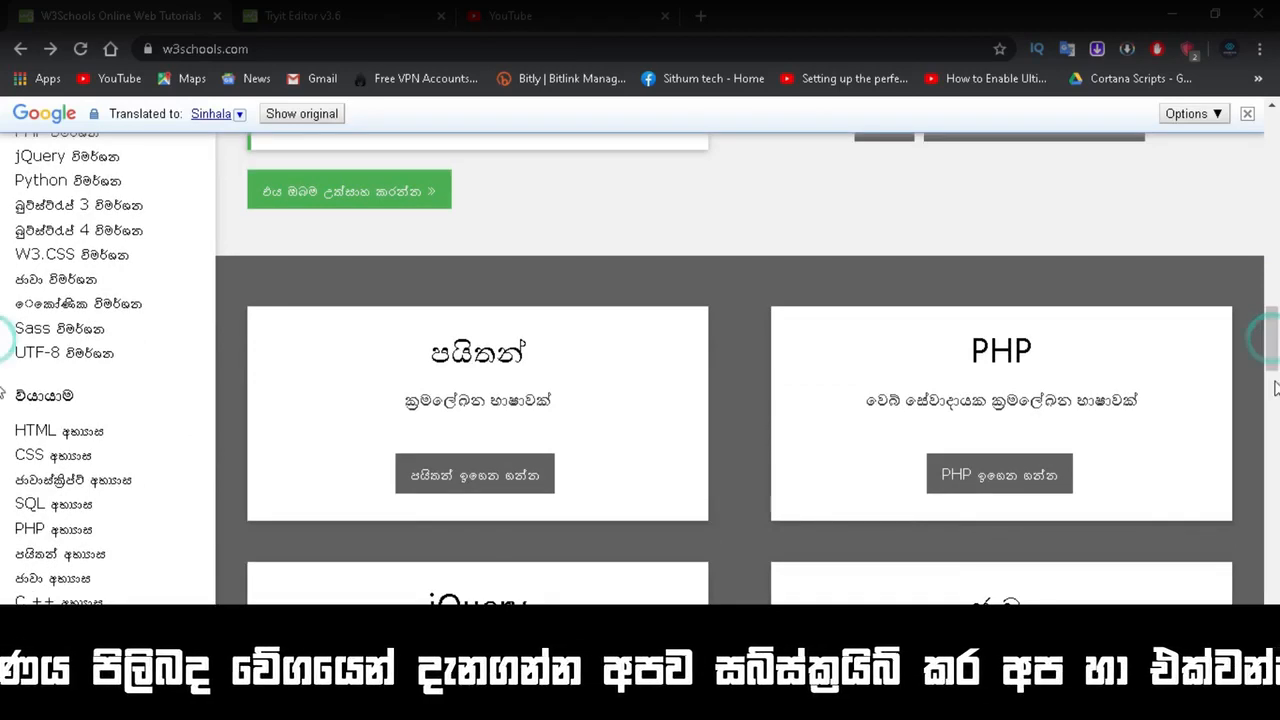
pyautogui.scroll(-3)
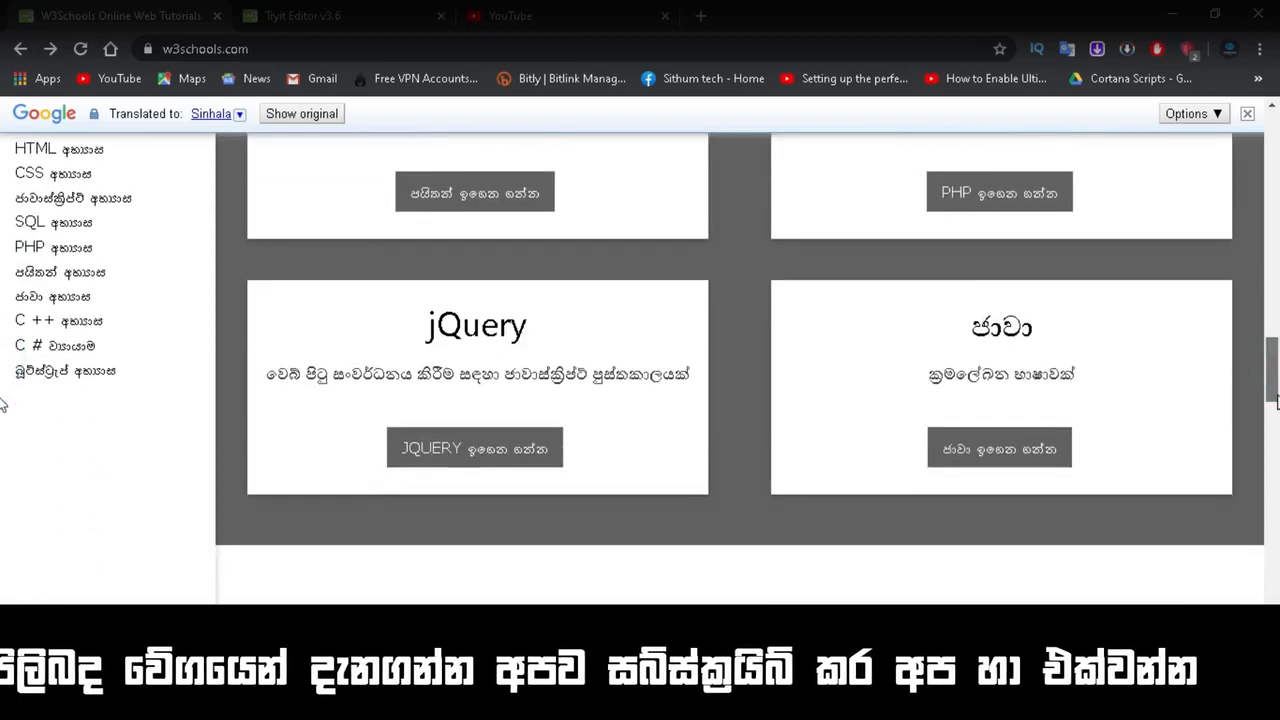
pyautogui.scroll(3)
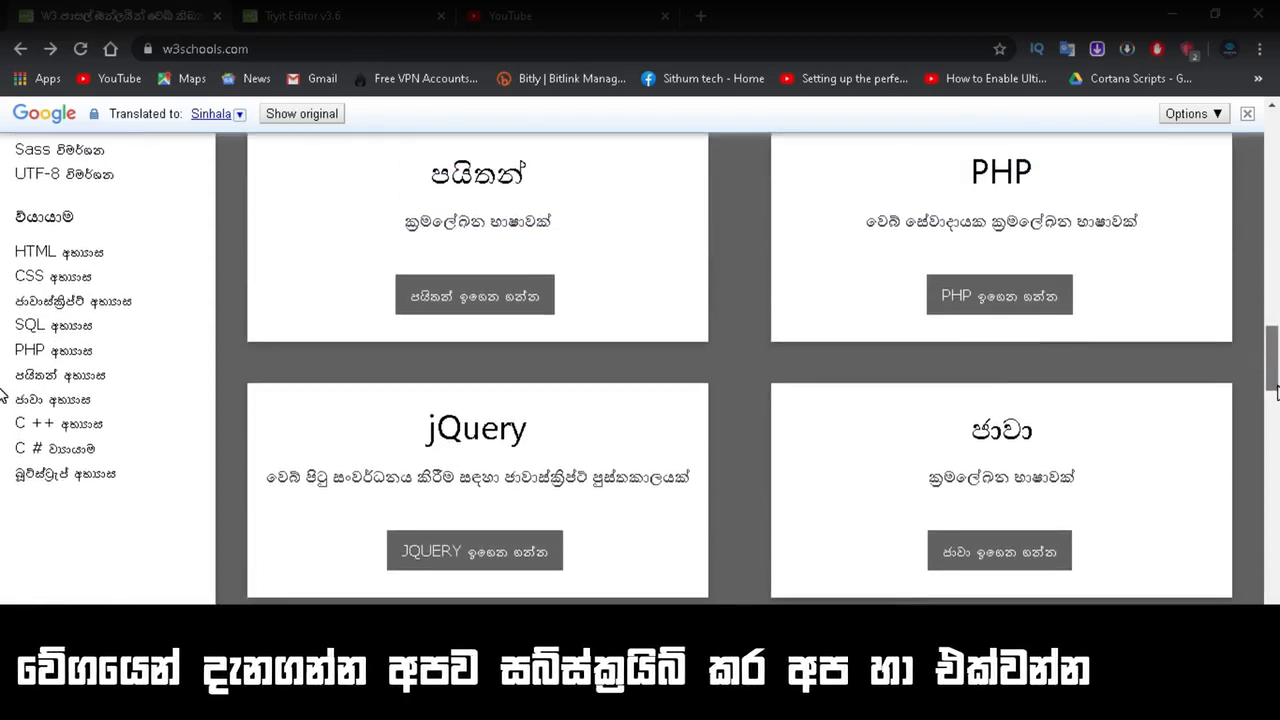
pyautogui.scroll(3)
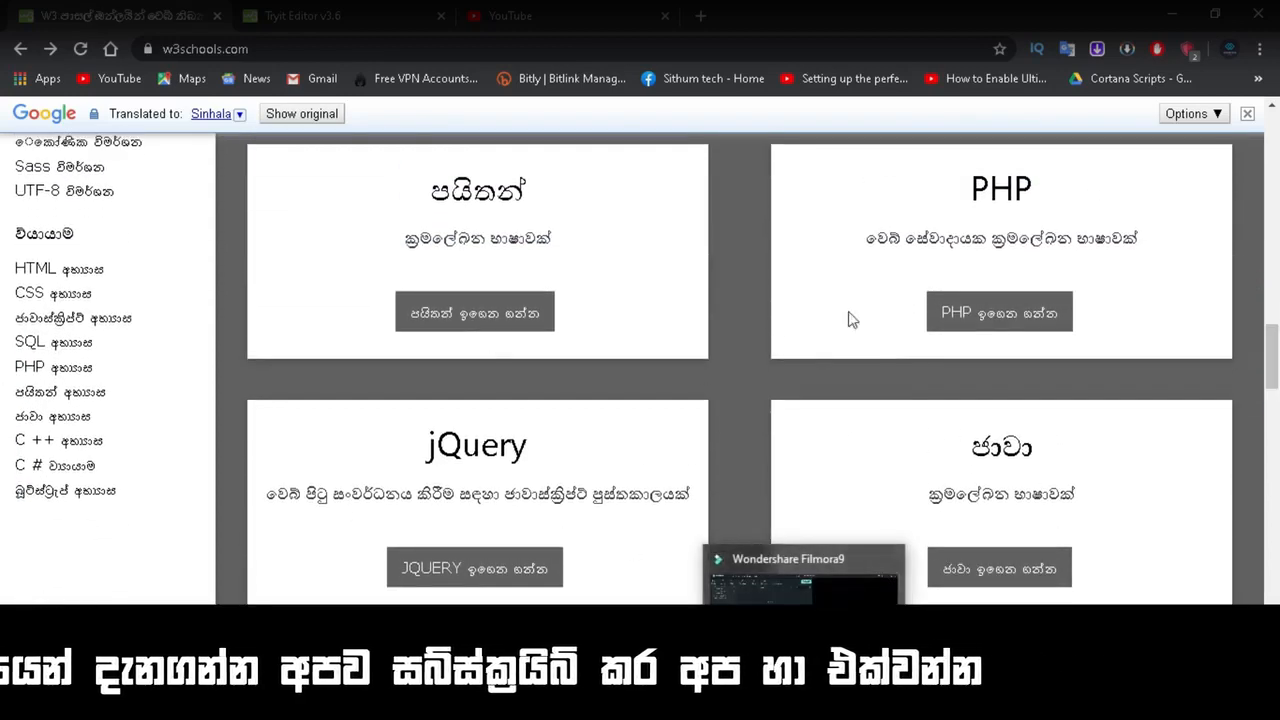
pyautogui.scroll(-3)
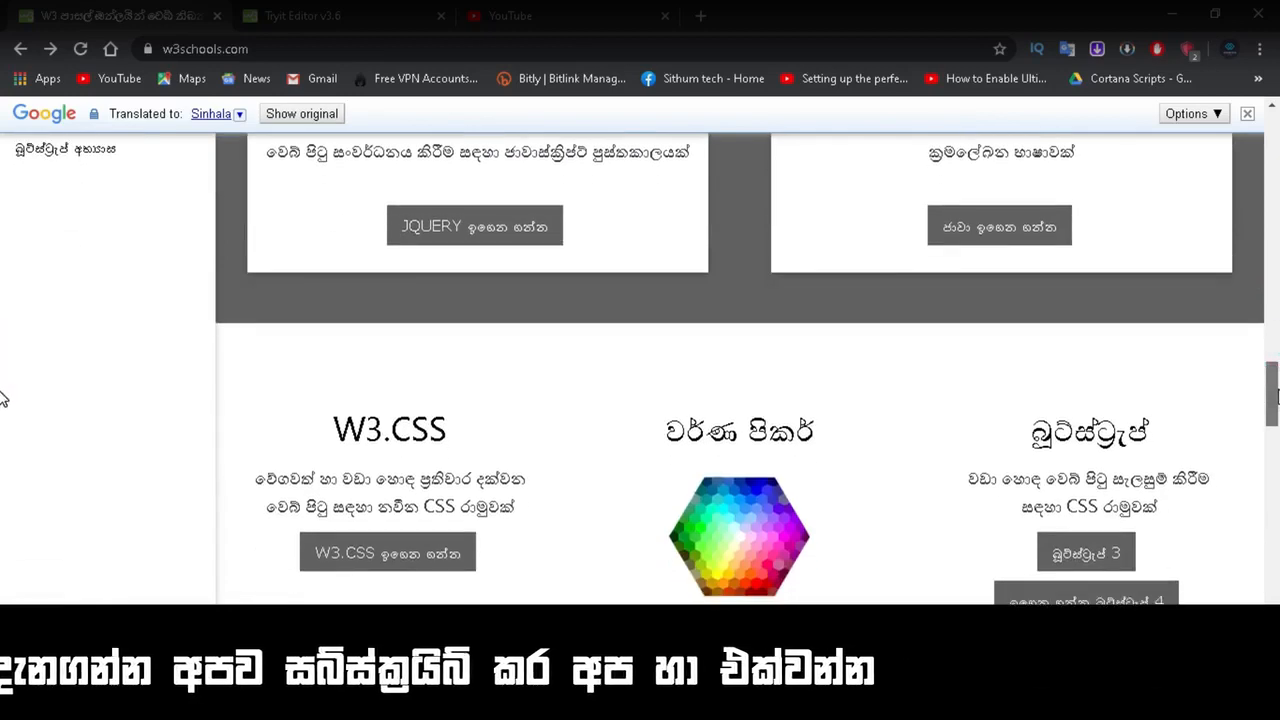
pyautogui.scroll(-3)
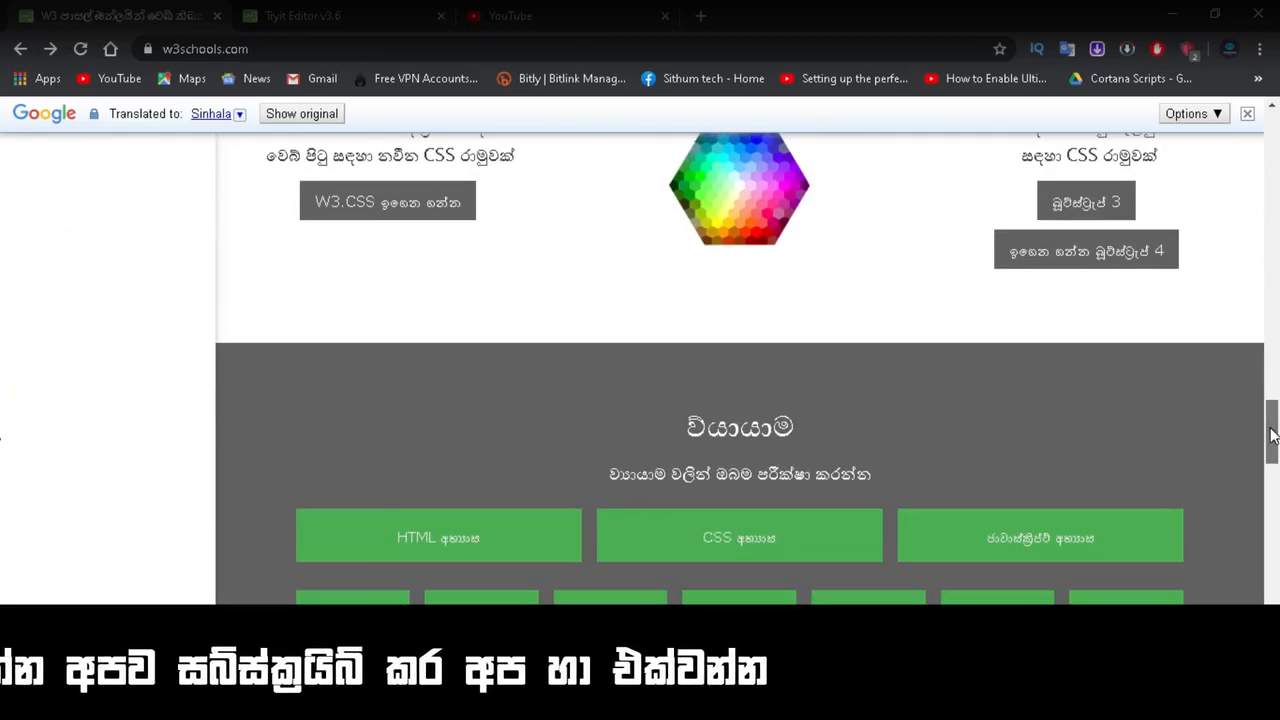
pyautogui.scroll(-3)
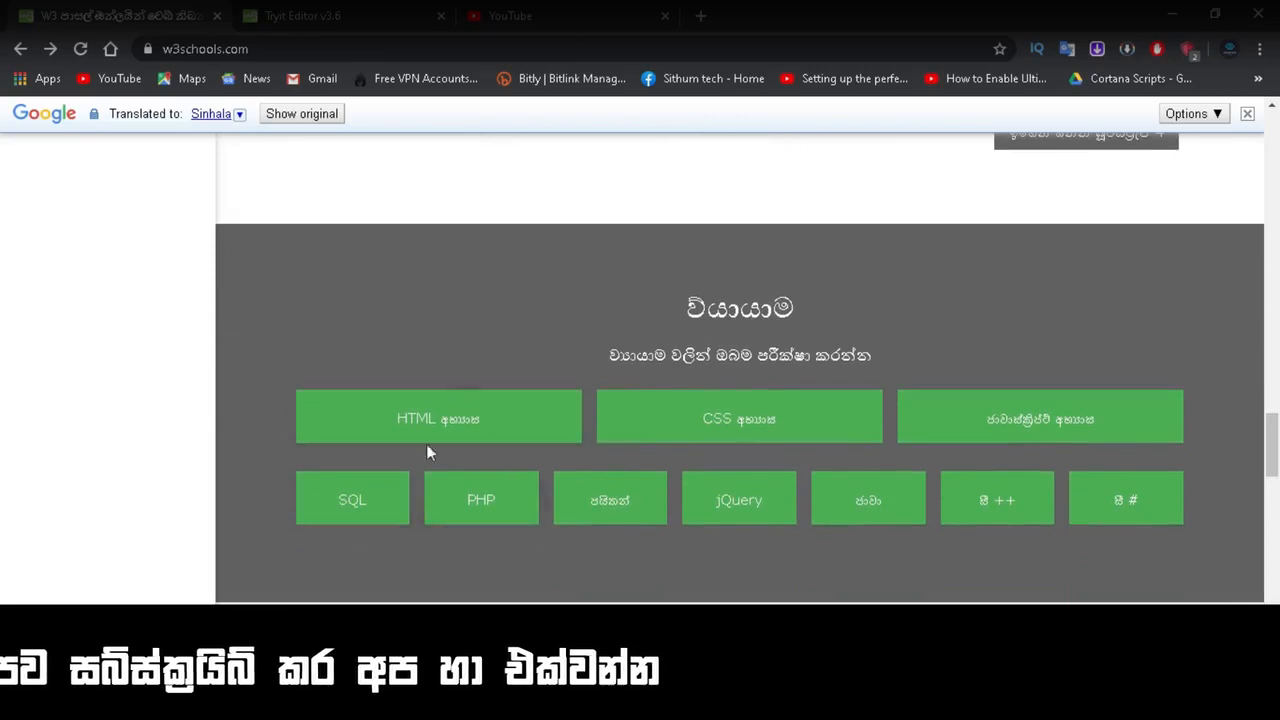
pyautogui.moveTo(1124, 490)
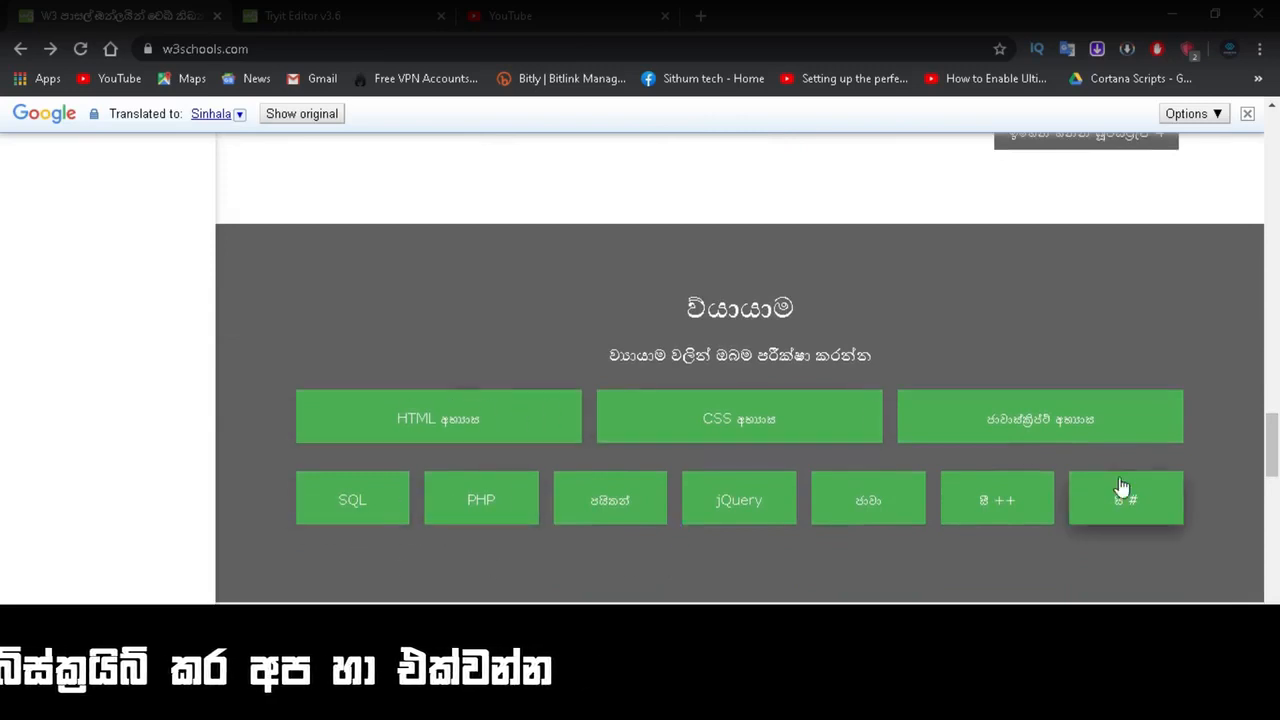
pyautogui.scroll(-3)
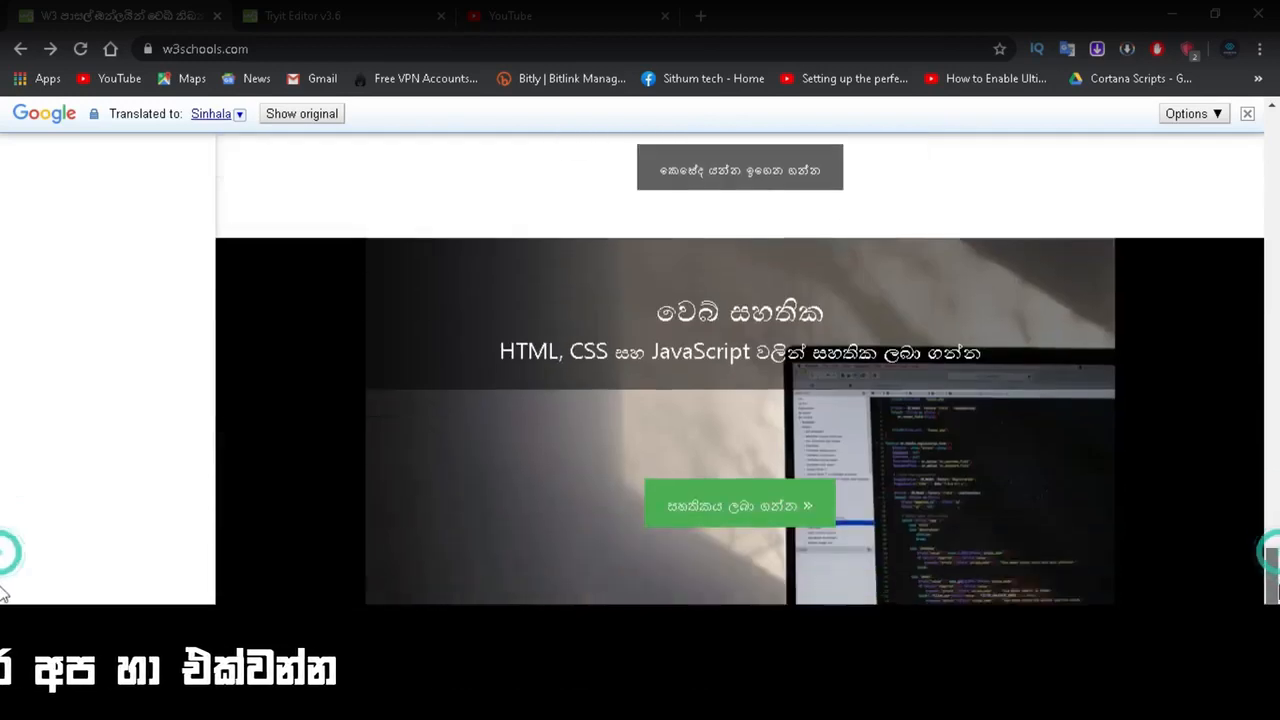
pyautogui.scroll(-3)
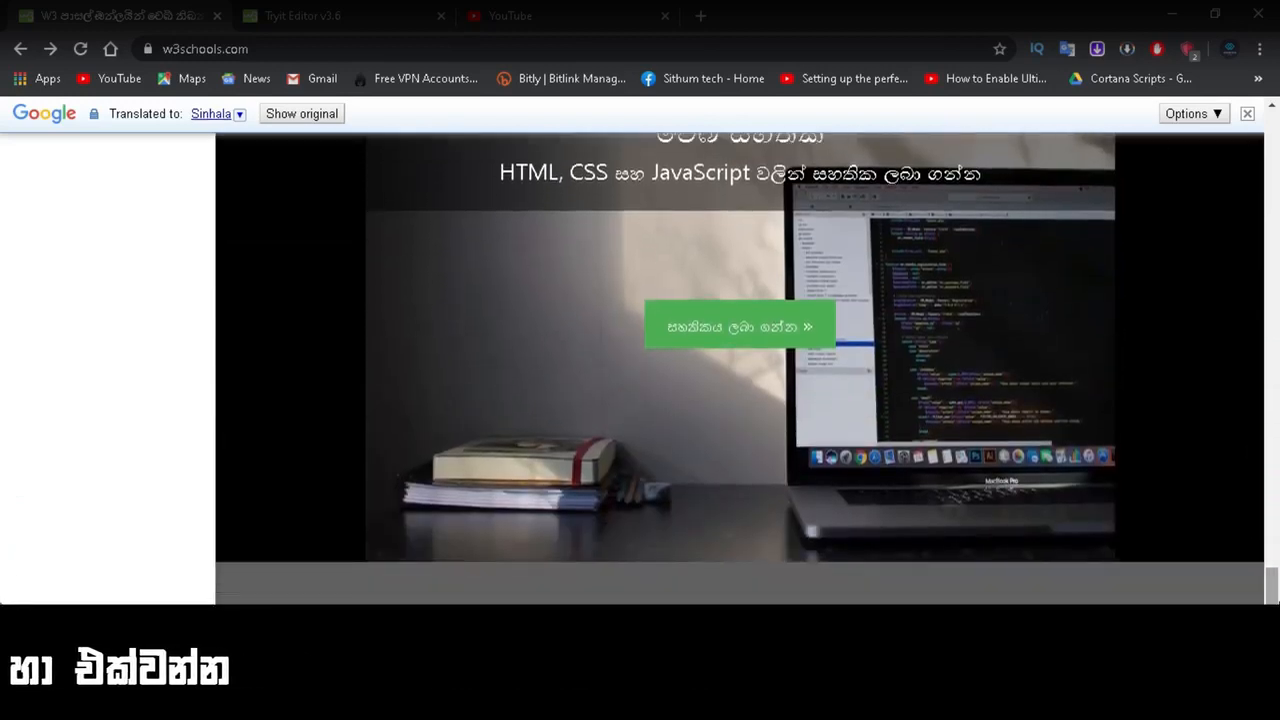
pyautogui.scroll(-3)
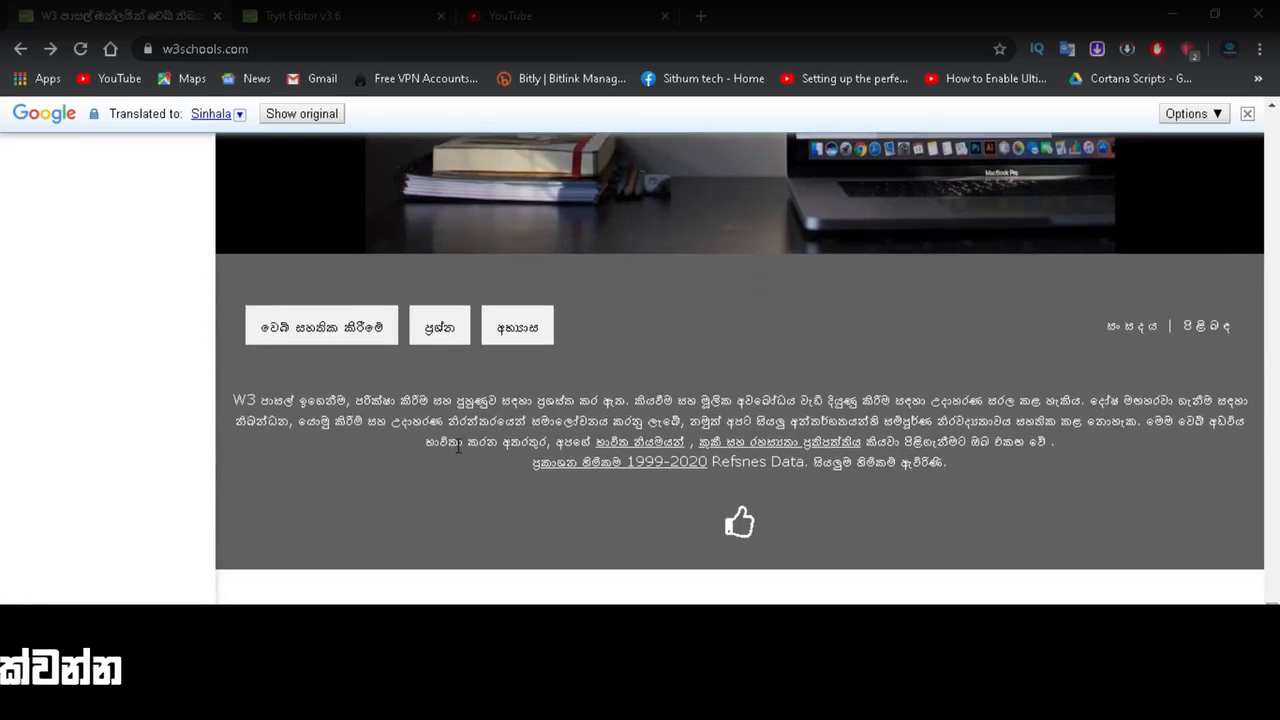
pyautogui.moveTo(1220, 560)
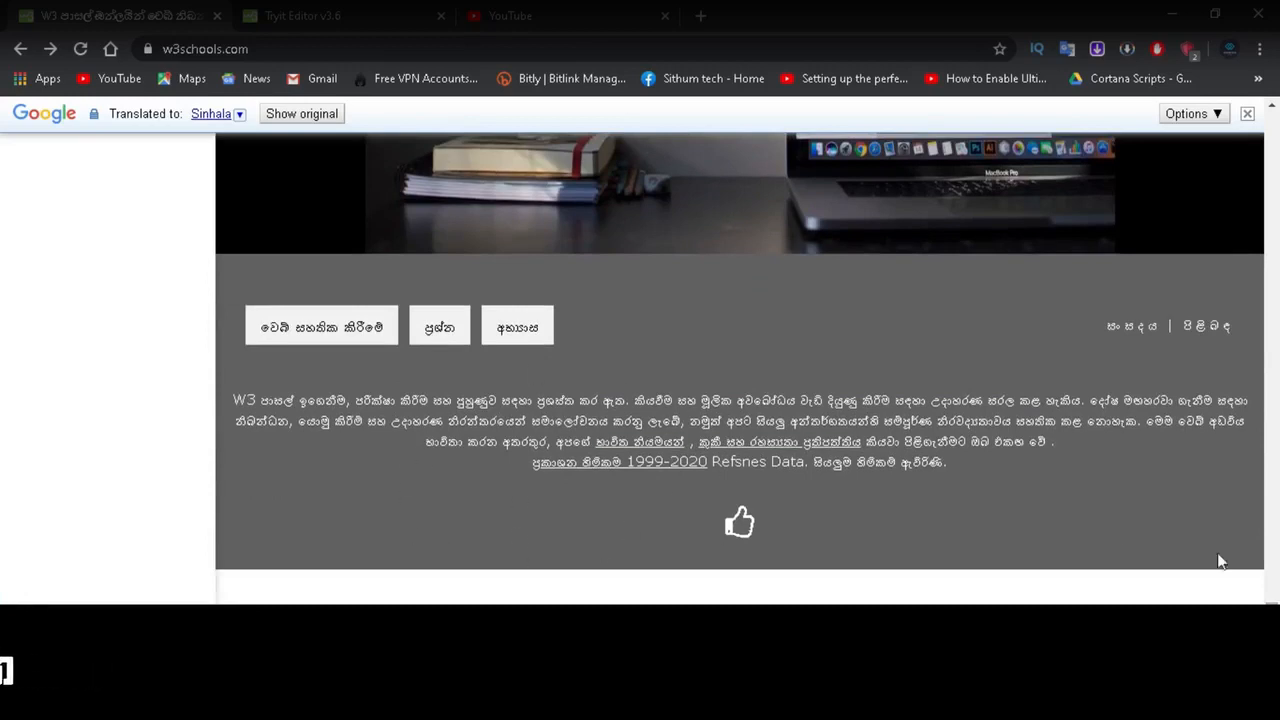
pyautogui.scroll(3)
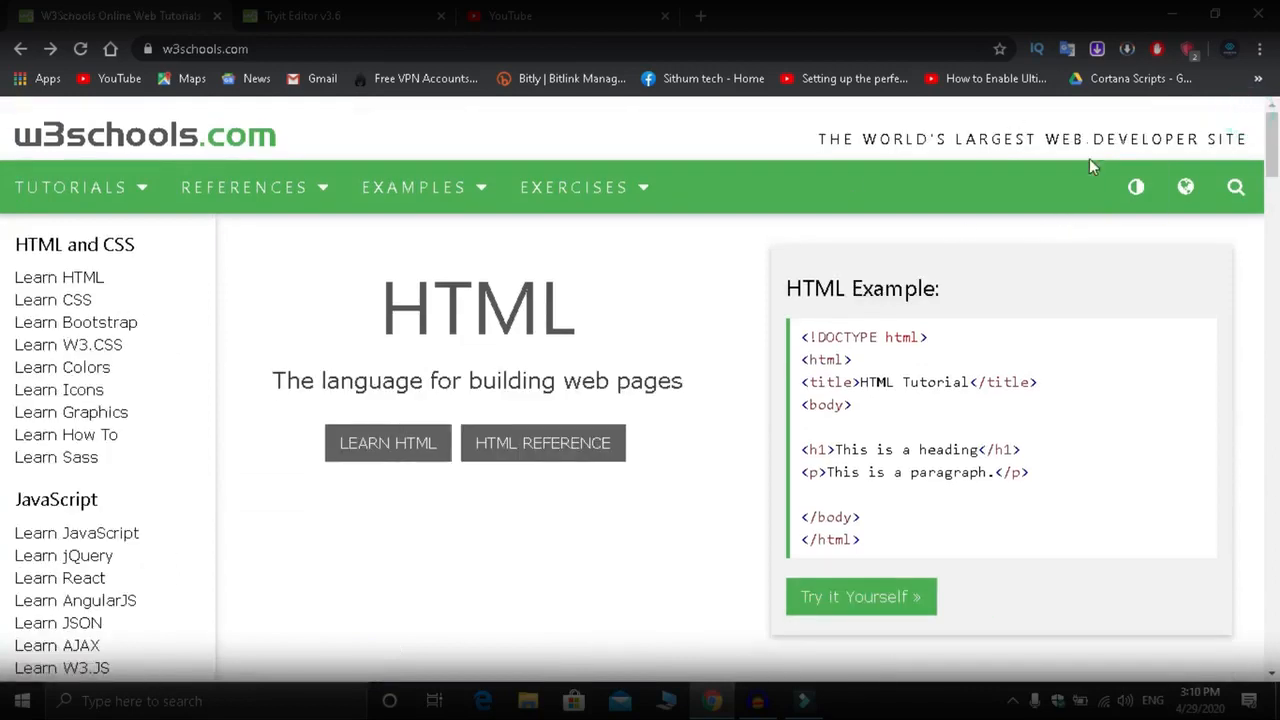
pyautogui.moveTo(1184, 188)
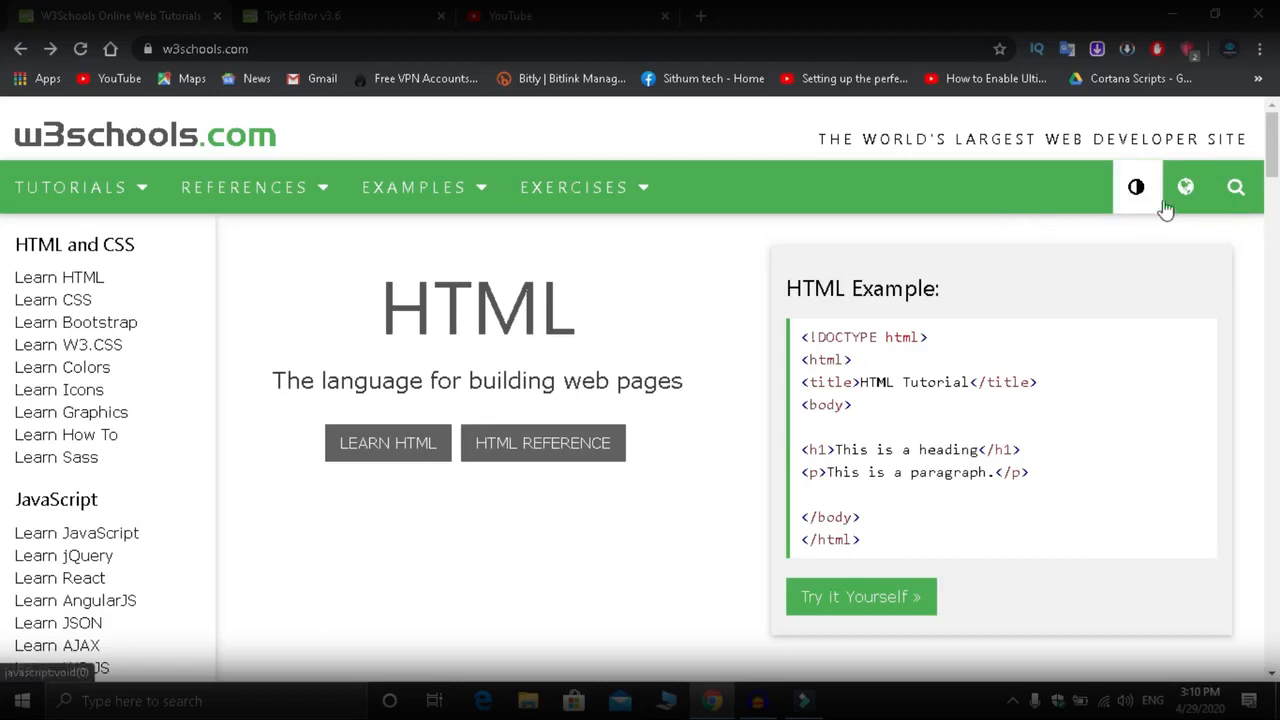
# Step: Show the Select Language dropdown from the nav-bar globe icon, then close its list
pyautogui.click(1184, 188)
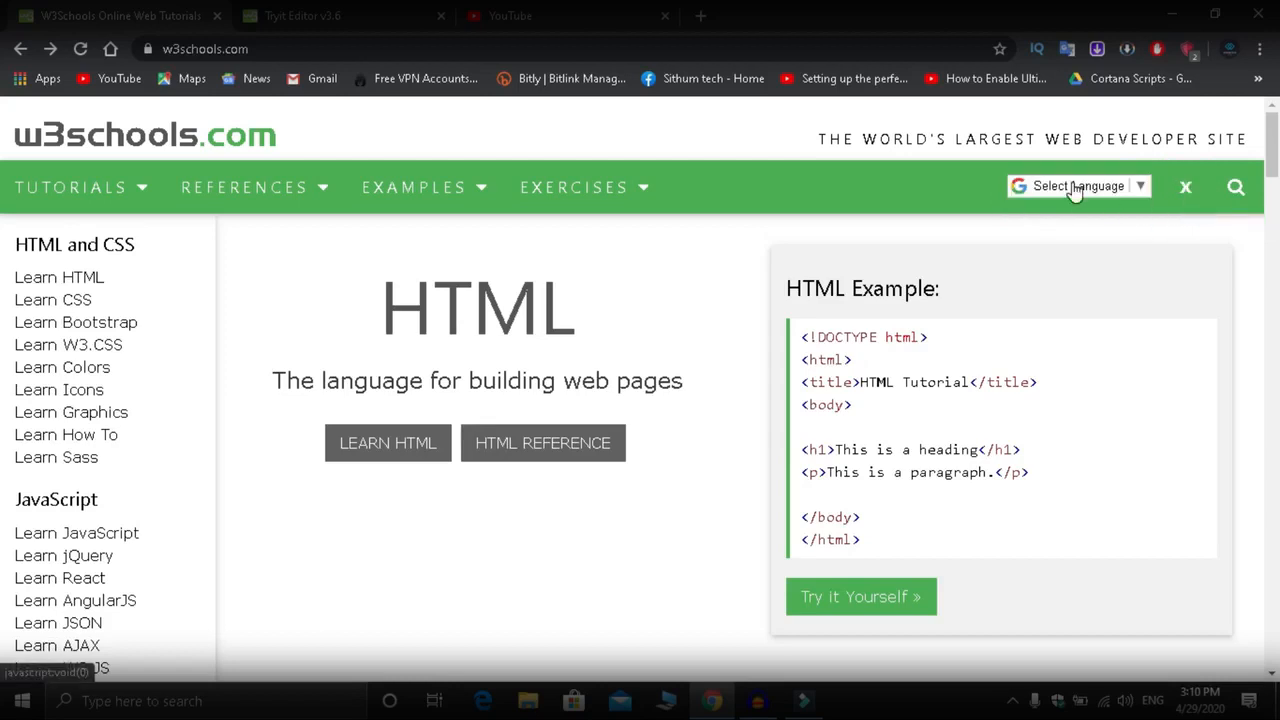
pyautogui.click(1078, 186)
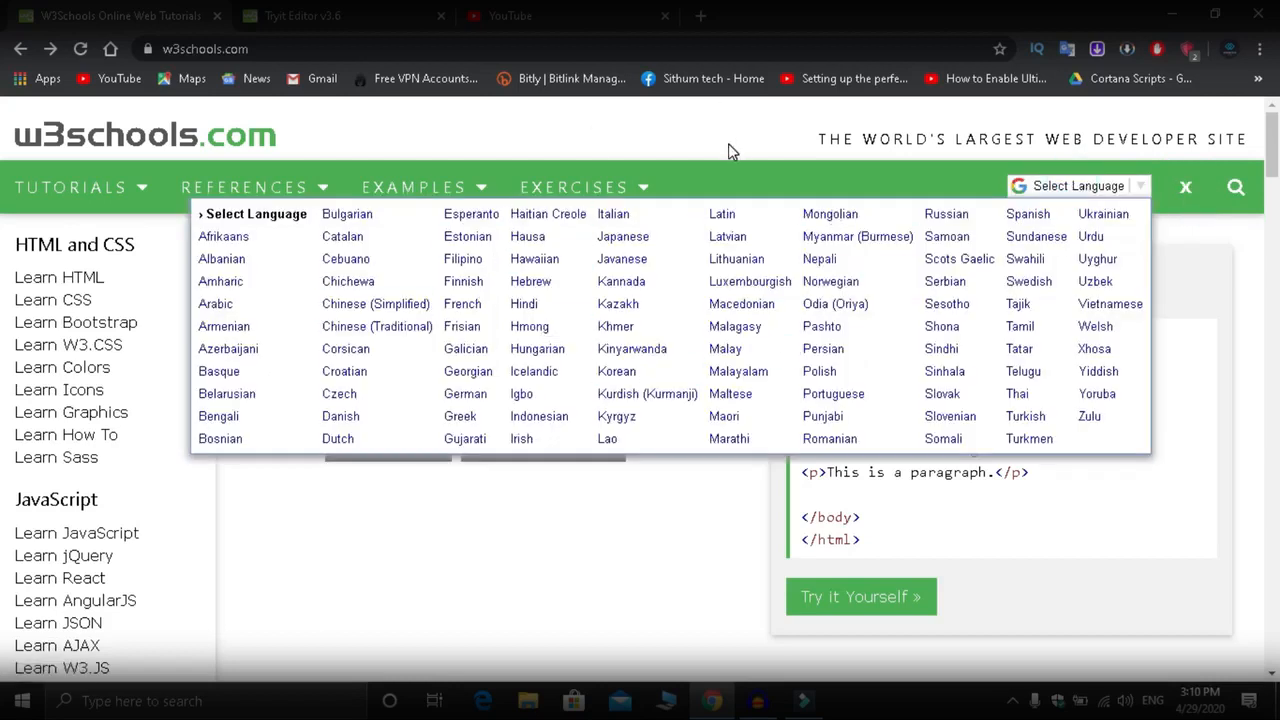
pyautogui.click(730, 150)
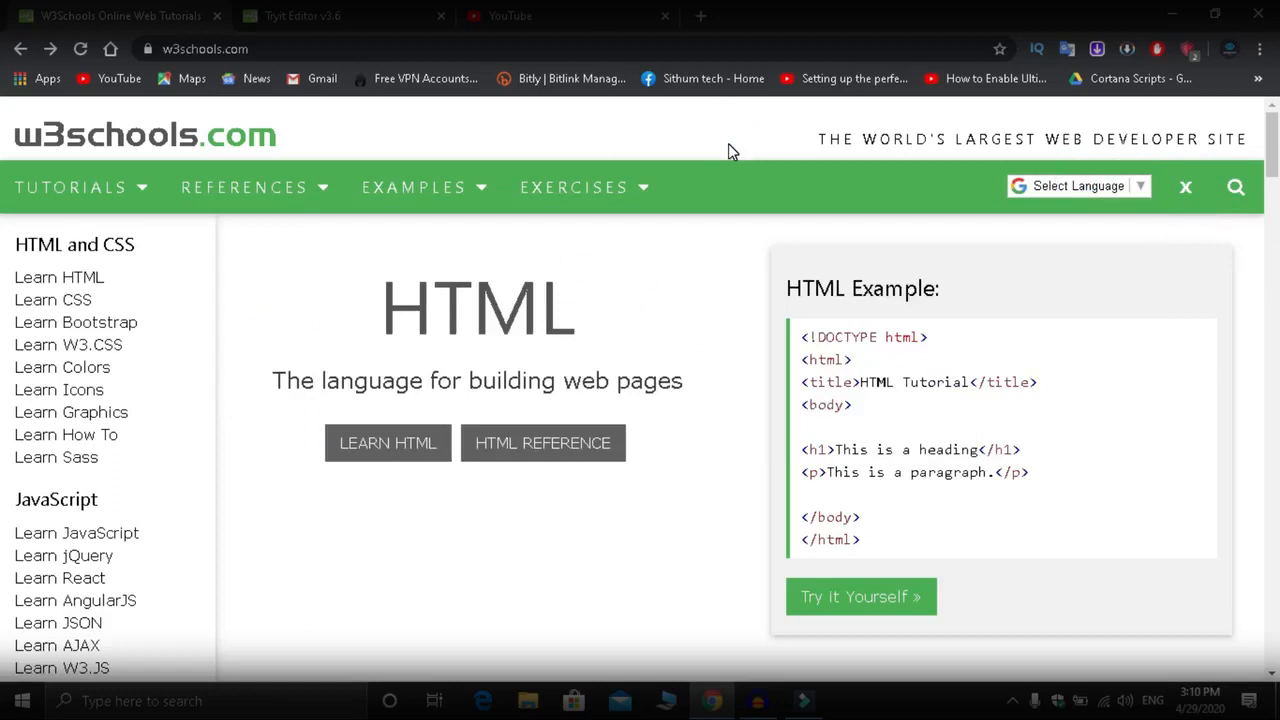